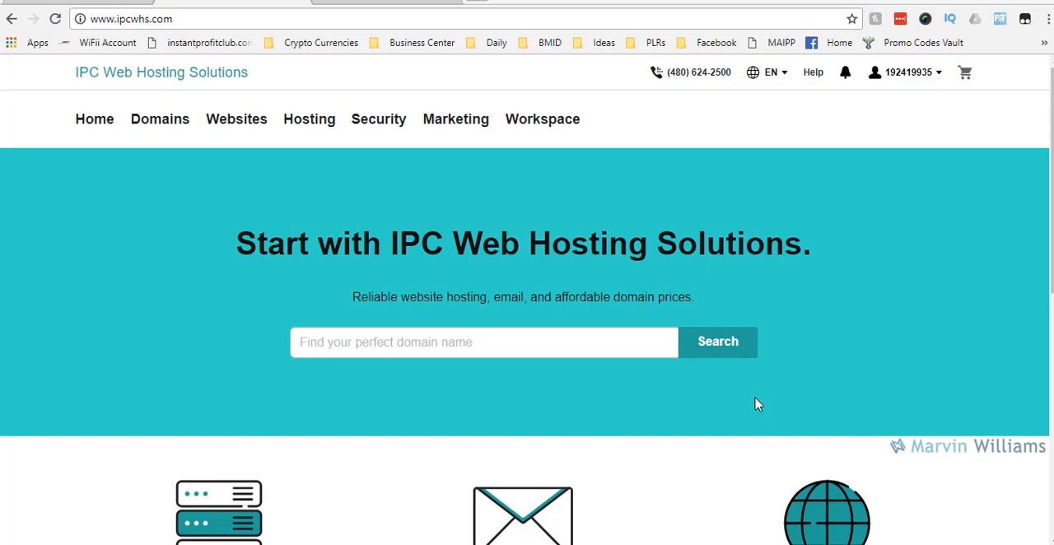
Enter marvinwilliamsipc in the home-page domain search box
click(485, 343)
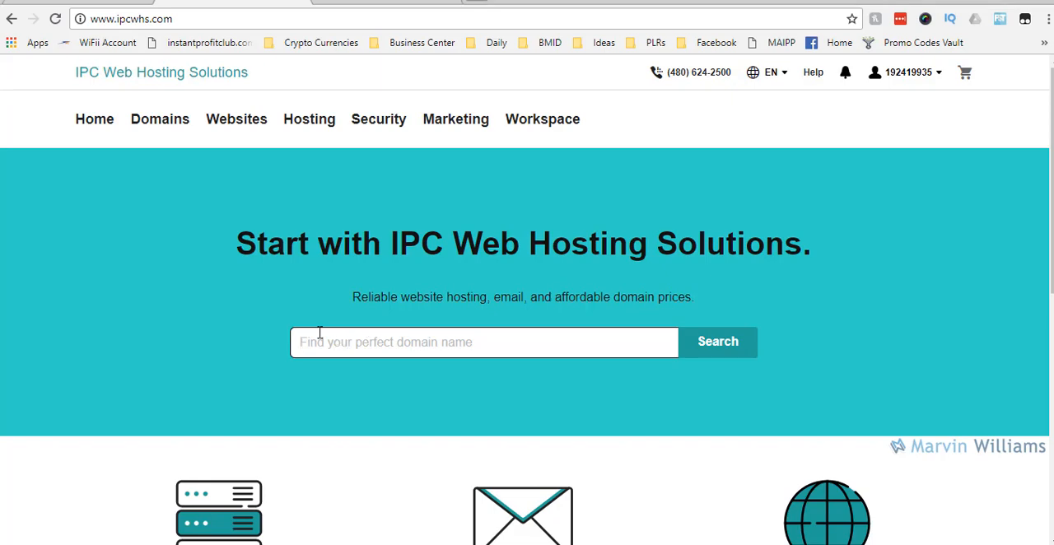
scroll(down, 3)
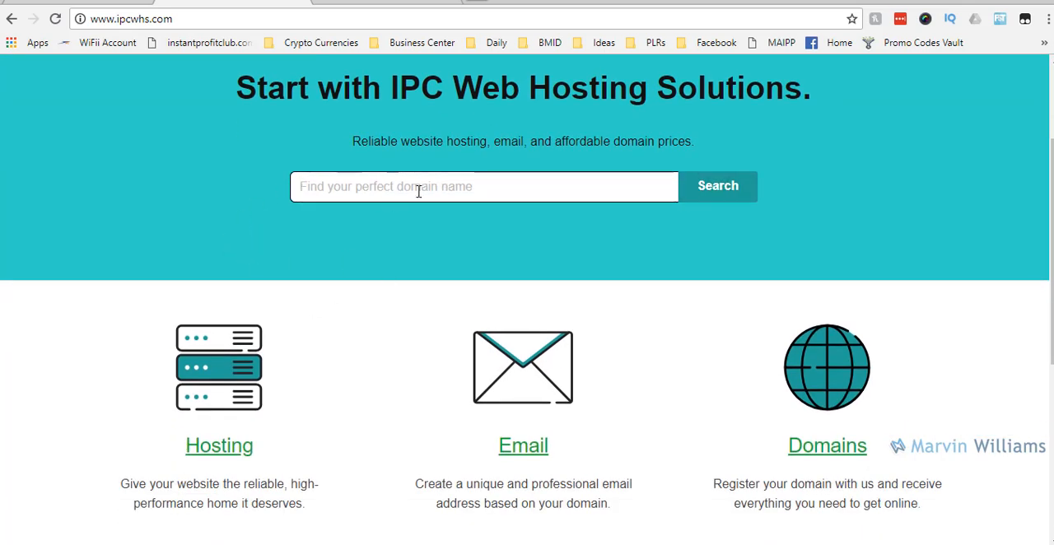
text(mar)
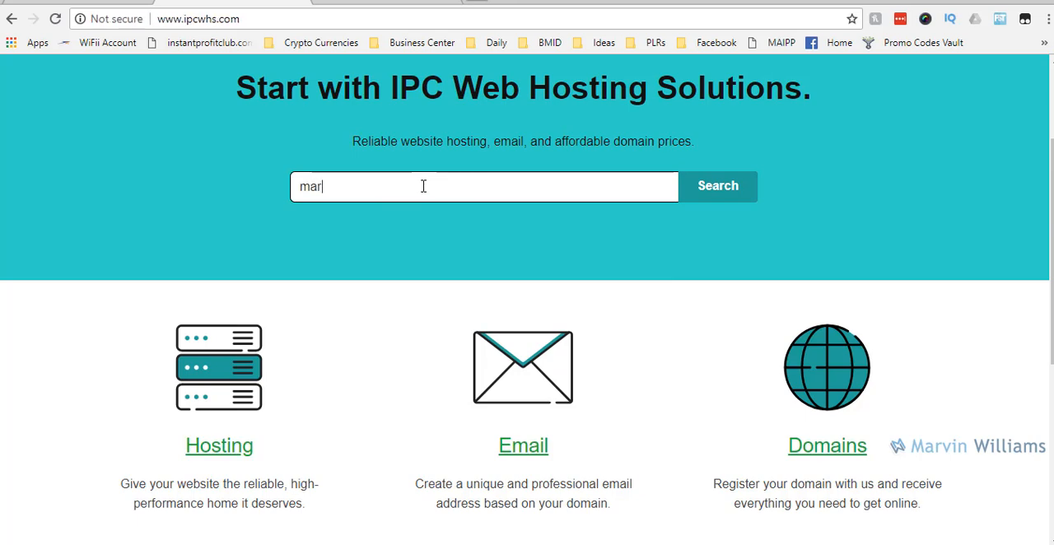
text(vin)
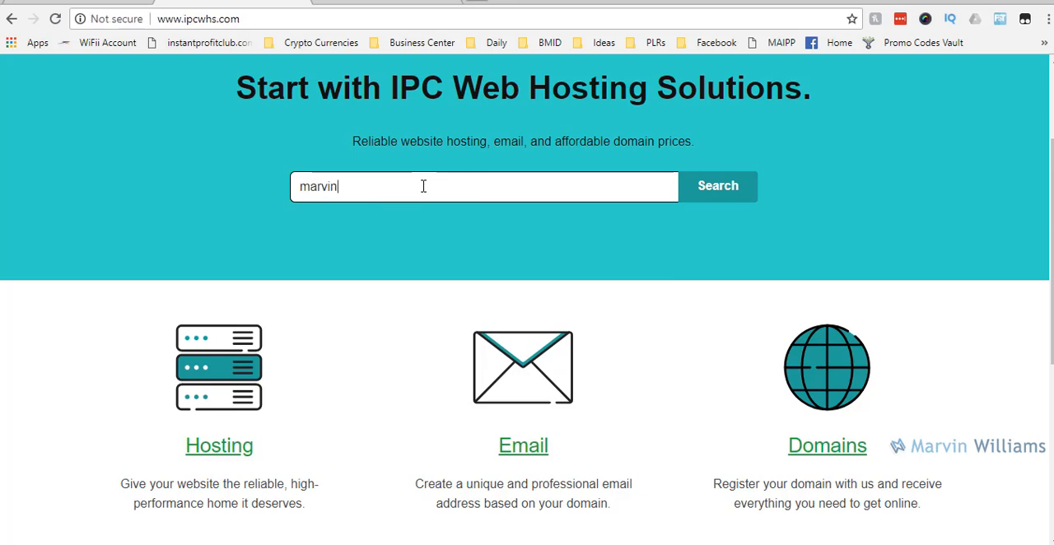
text(williams)
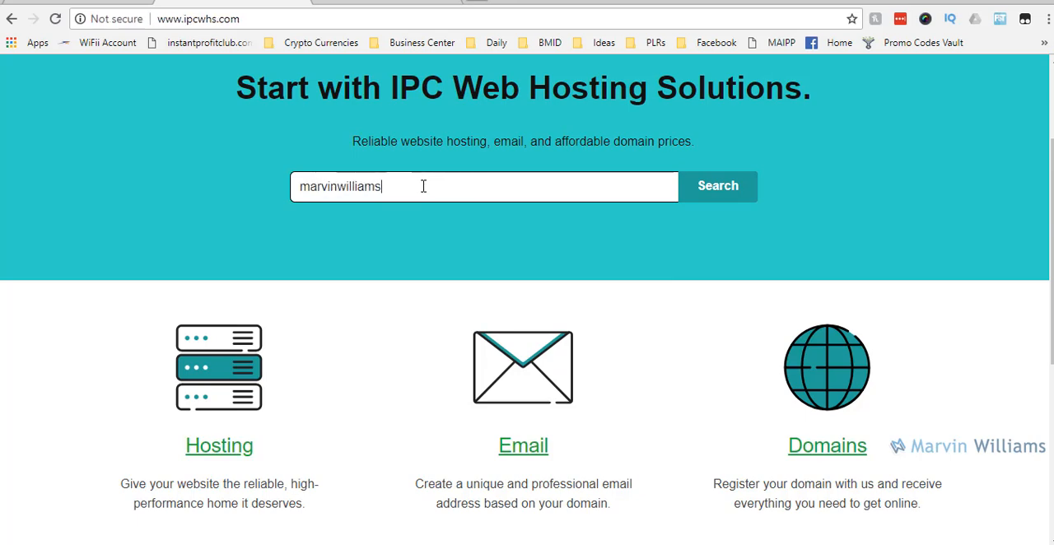
text(ipv)
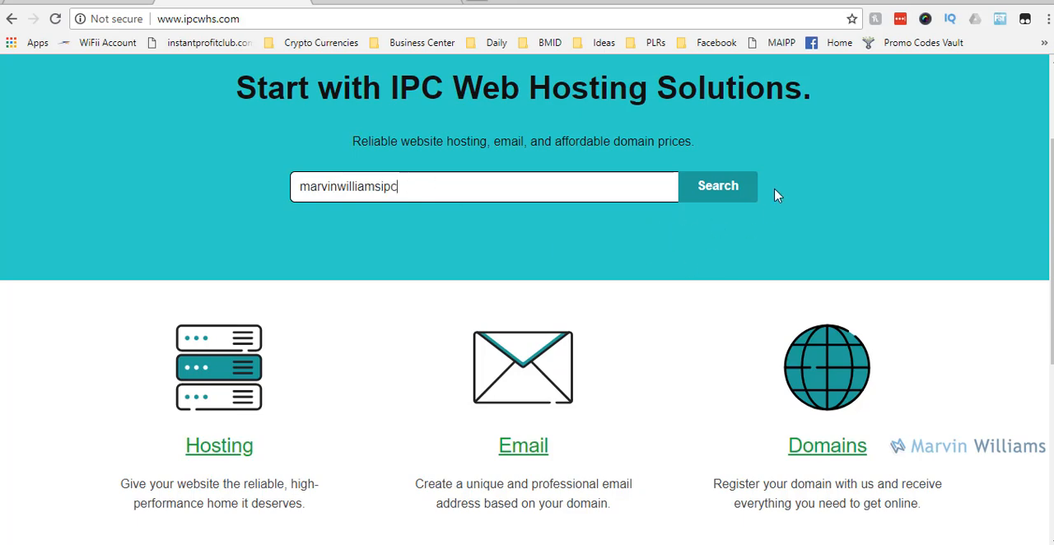
mouse_move(573, 229)
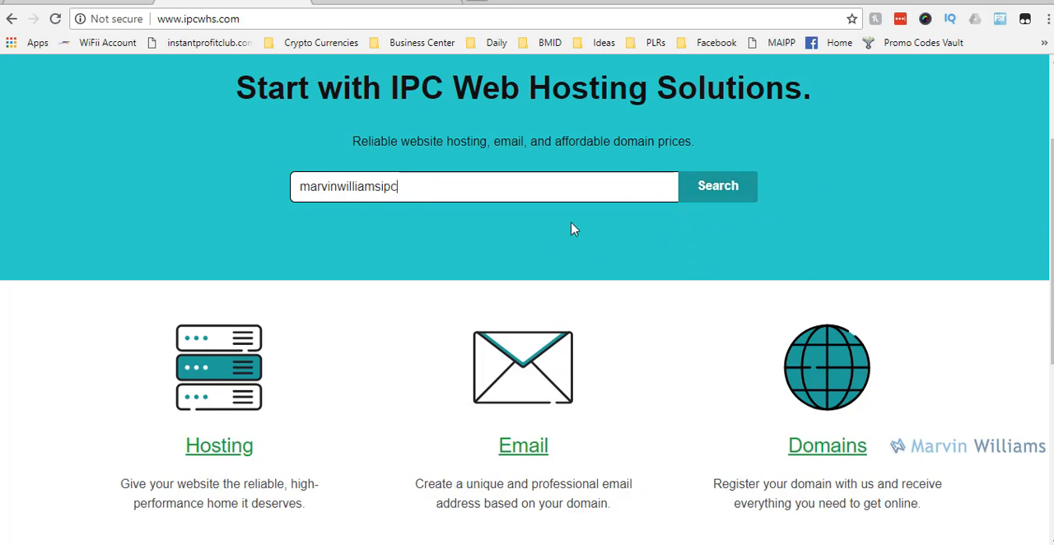
mouse_move(278, 194)
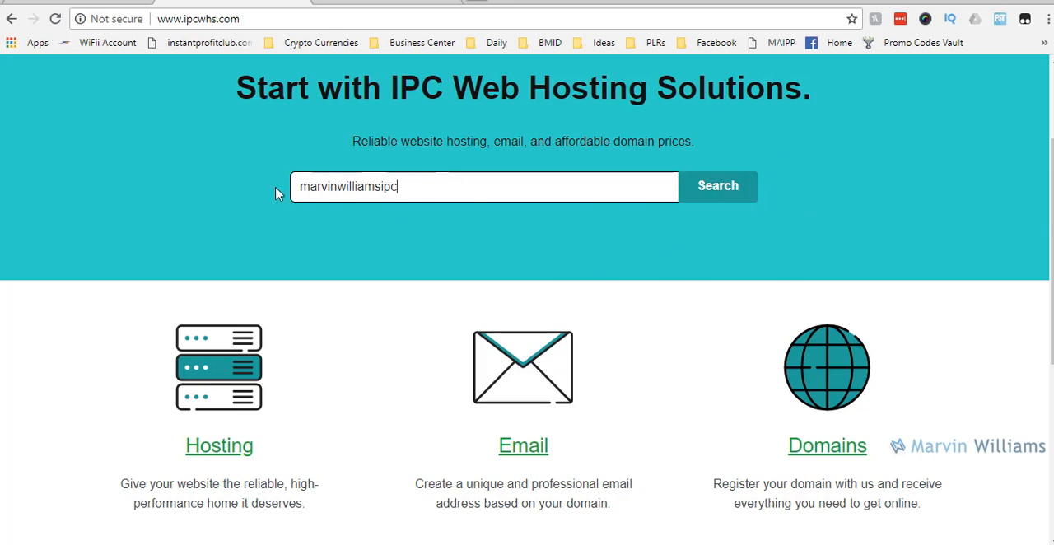
mouse_move(382, 207)
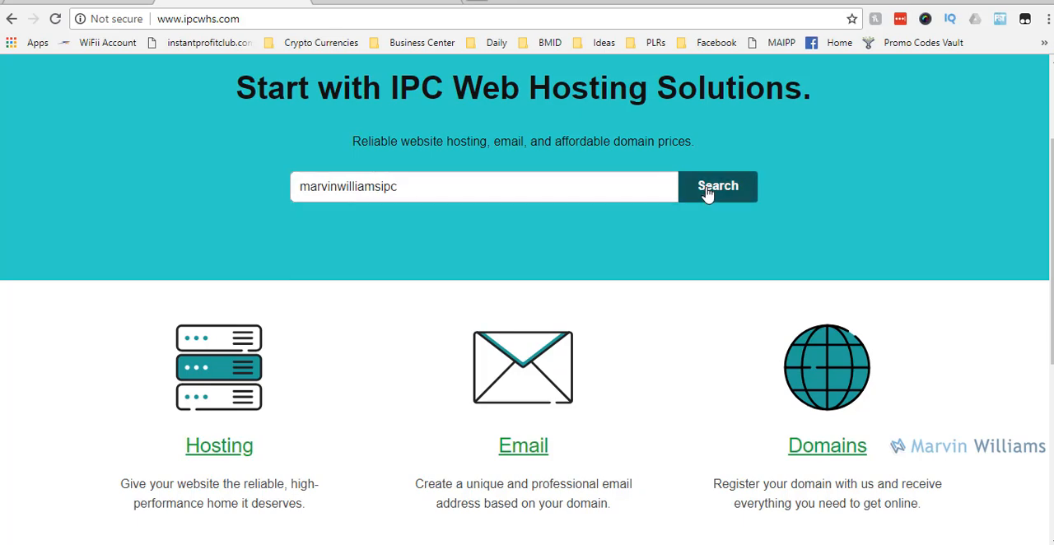
Run the domain search, showing marvinwilliamsipc.com available at $12.99
click(718, 186)
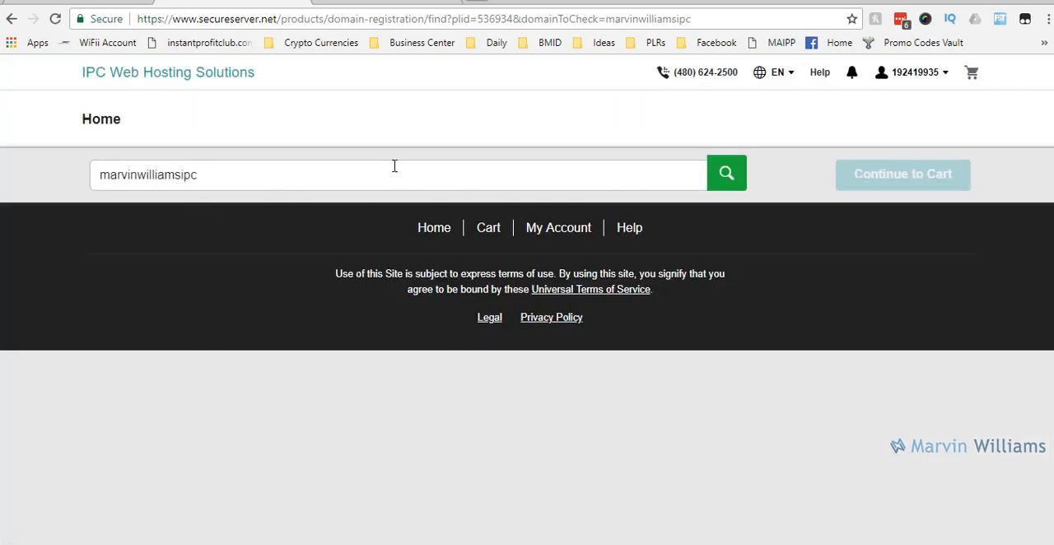
click(726, 173)
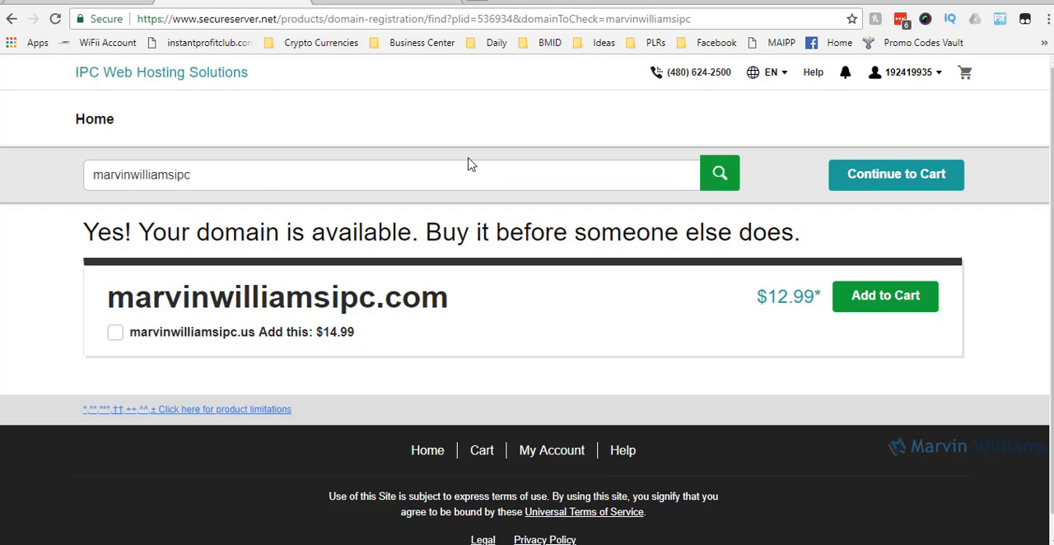
scroll(down, 3)
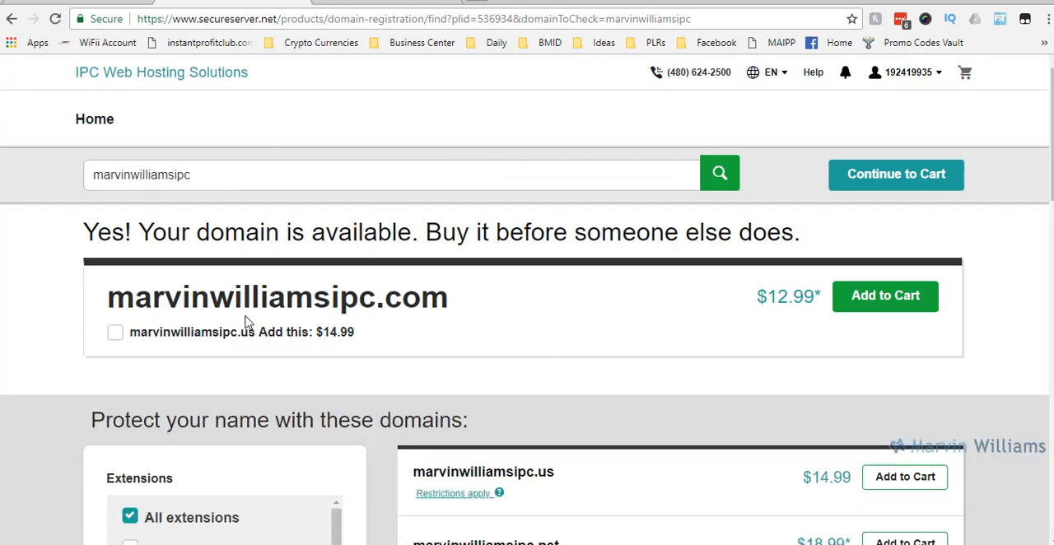
mouse_move(138, 362)
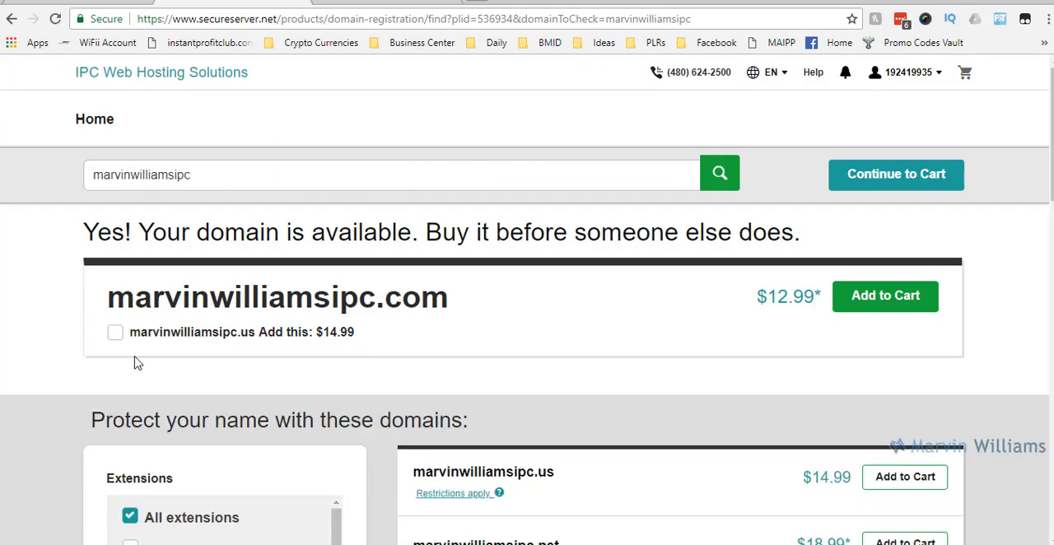
mouse_move(451, 318)
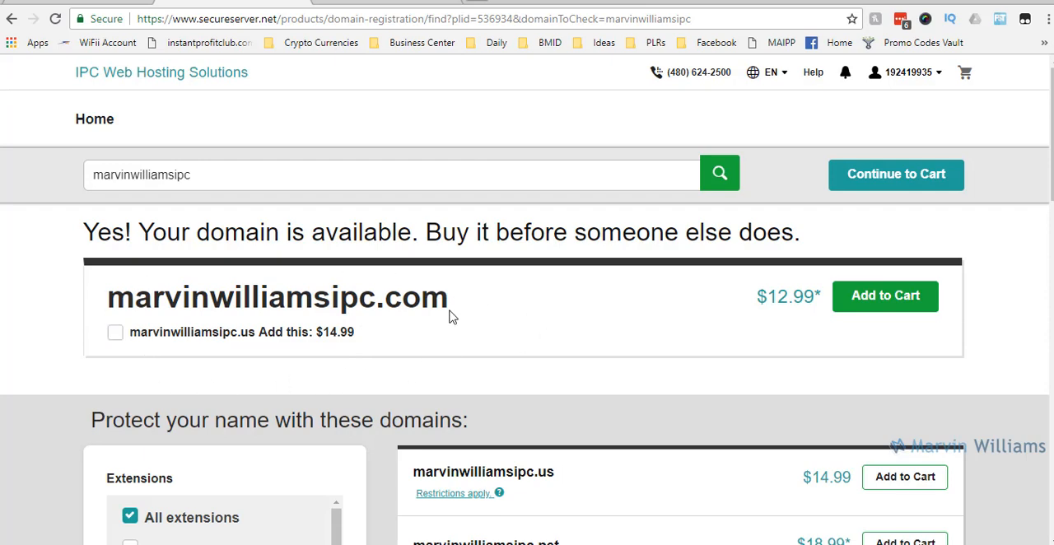
mouse_move(945, 162)
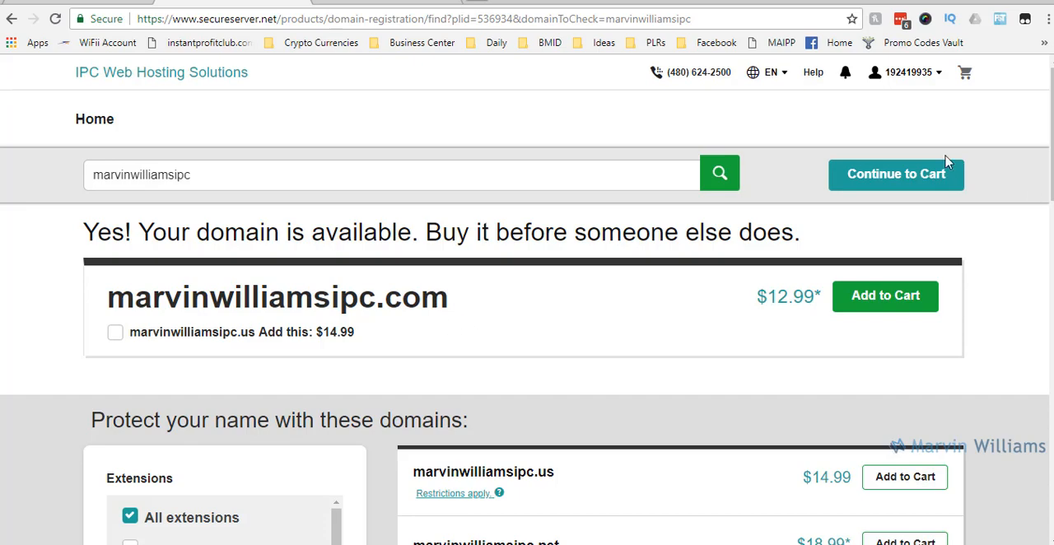
scroll(down, 3)
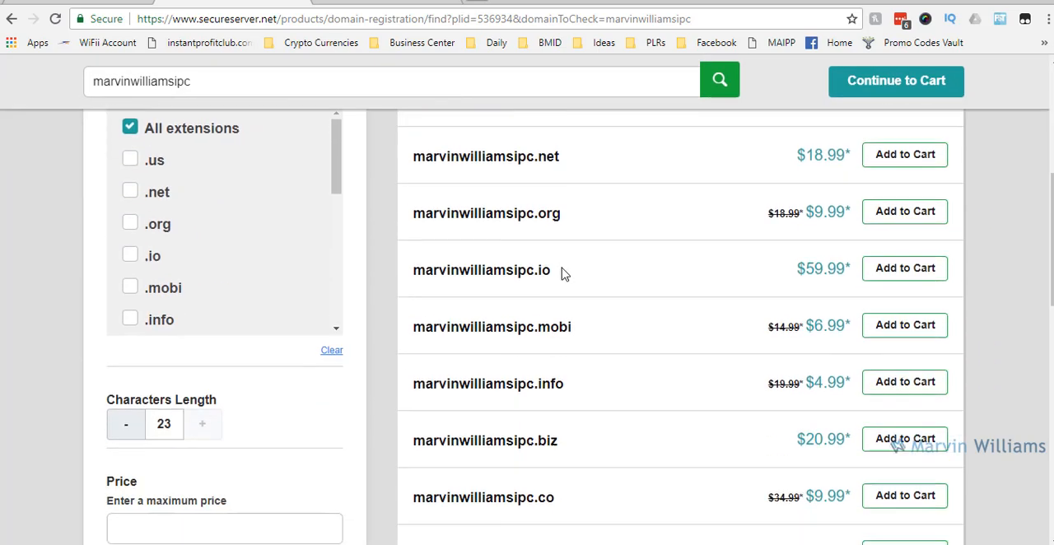
mouse_move(613, 375)
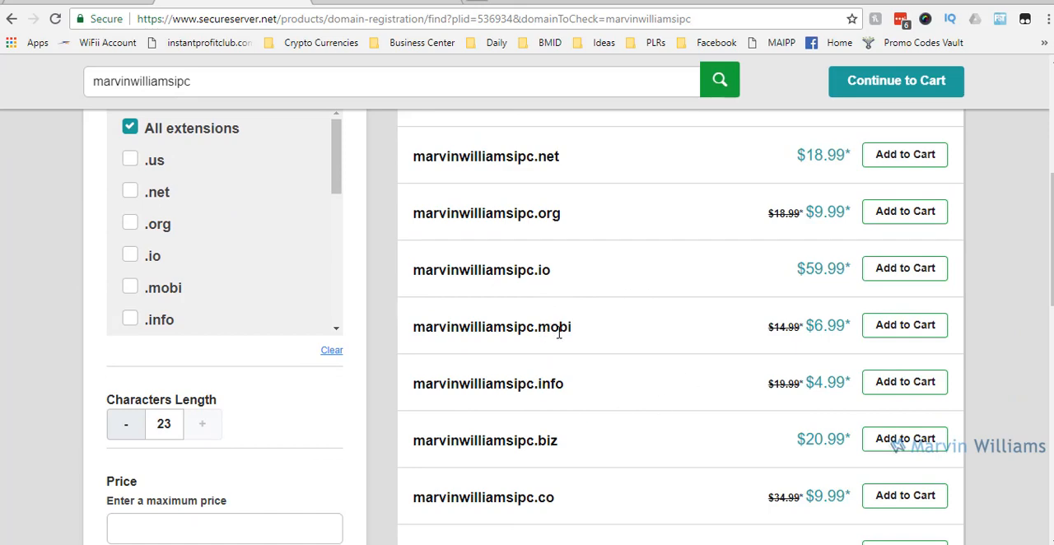
Scroll through the alternative extensions and their prices in the results
scroll(up, 3)
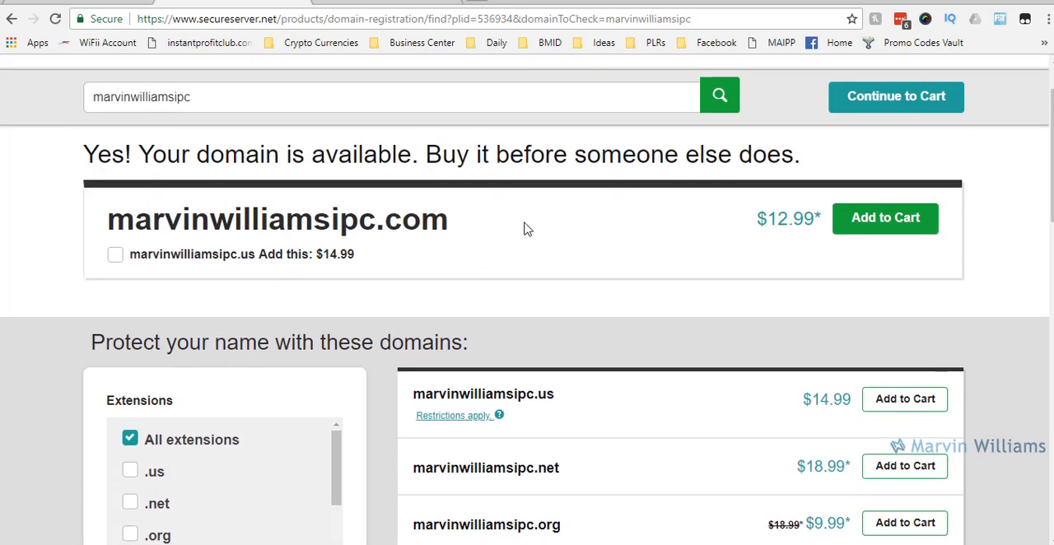
scroll(down, 3)
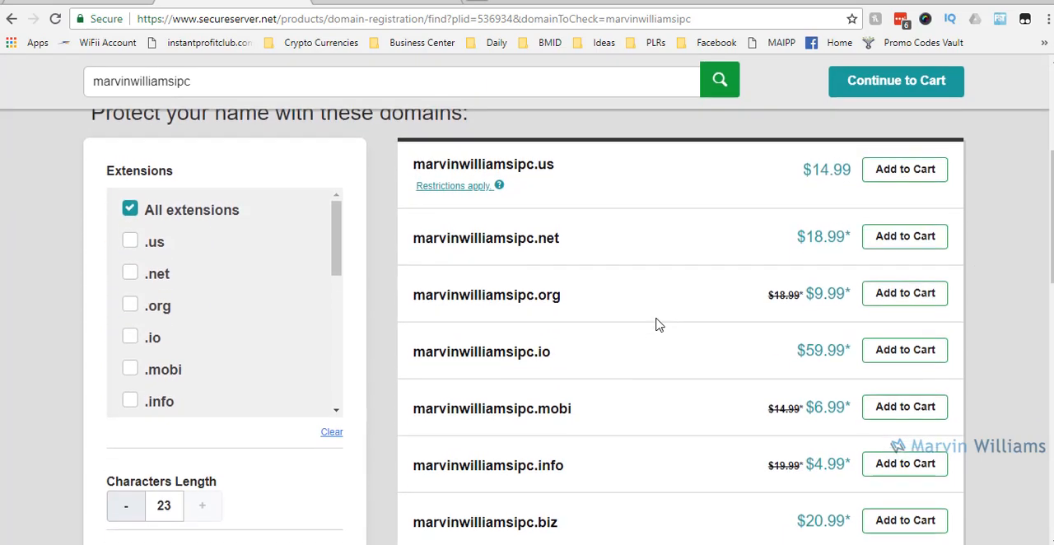
scroll(up, 3)
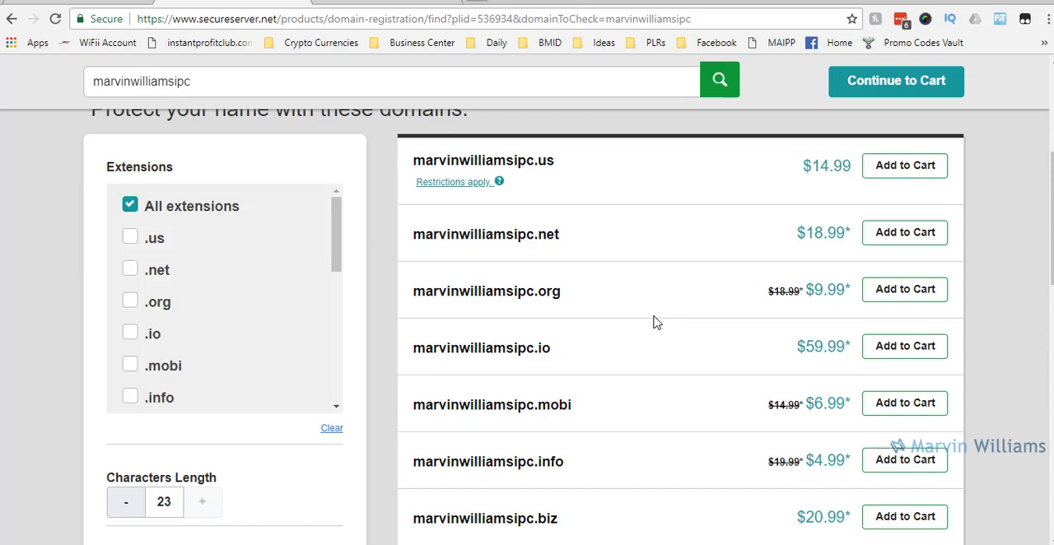
scroll(up, 3)
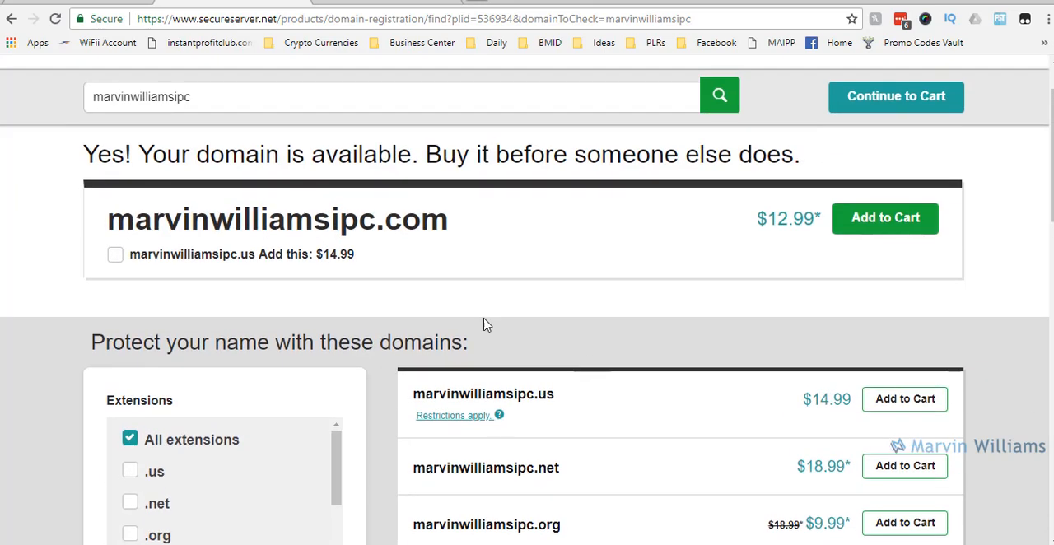
mouse_move(942, 292)
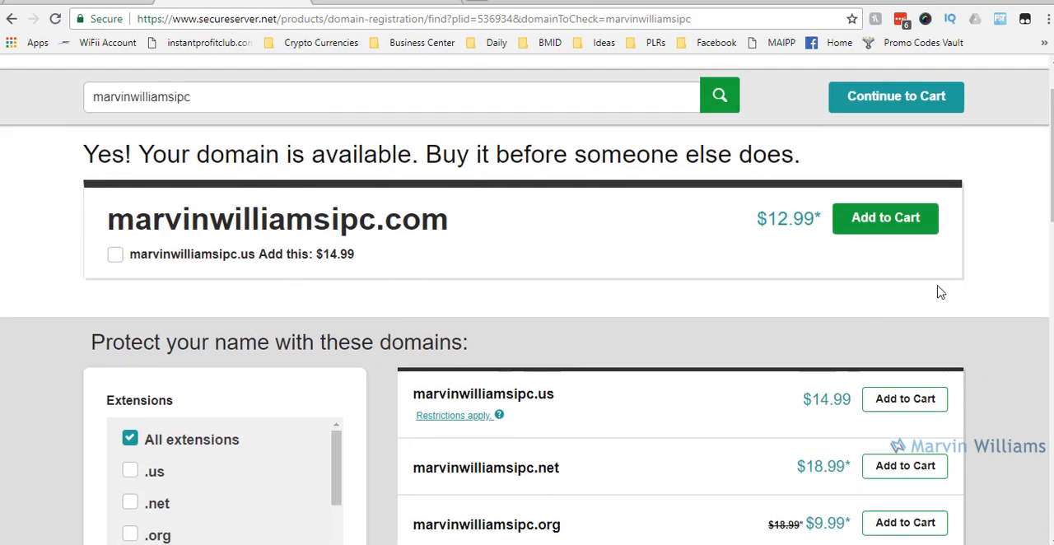
scroll(down, 3)
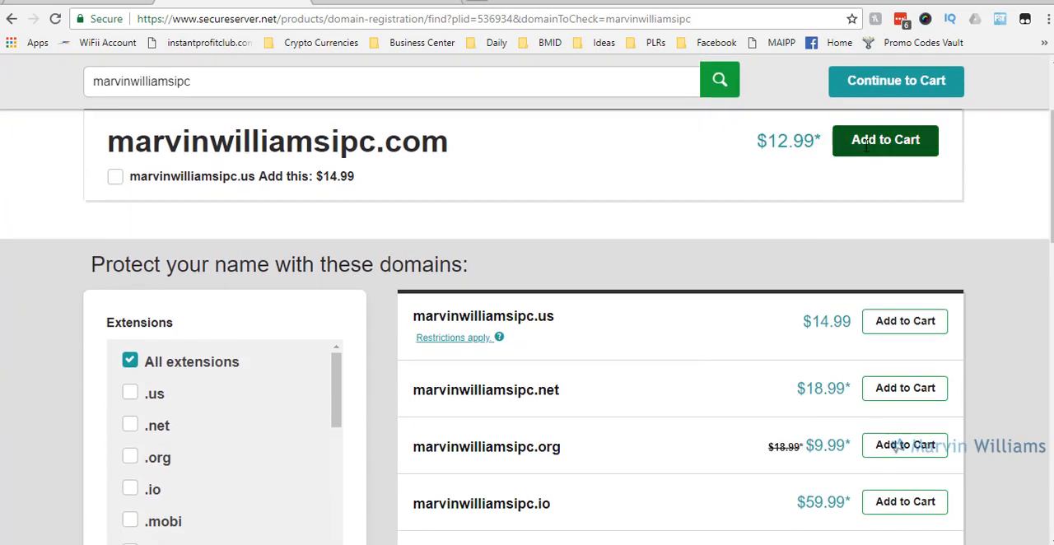
Add marvinwilliamsipc.com to the cart as the one selected domain
click(885, 139)
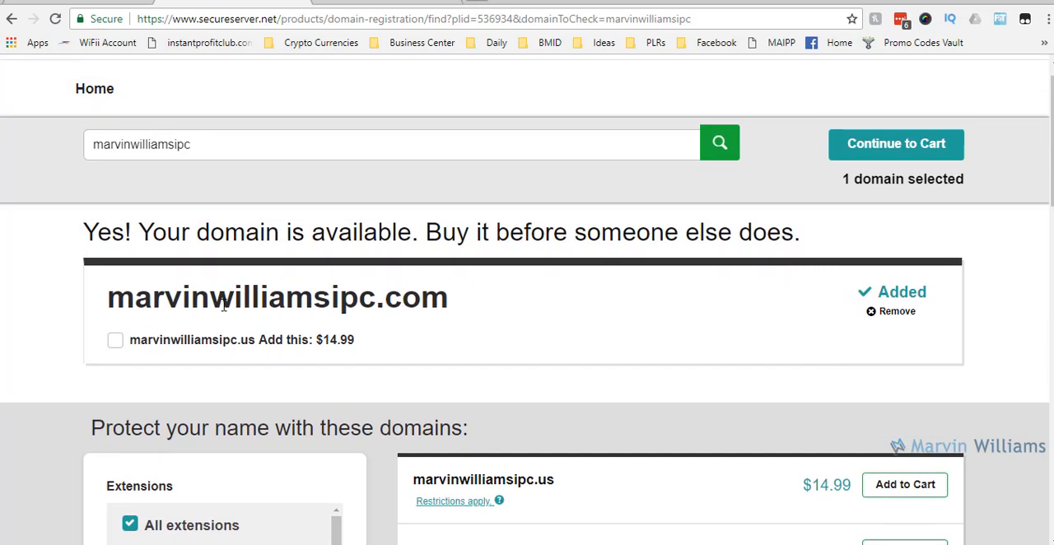
mouse_move(529, 253)
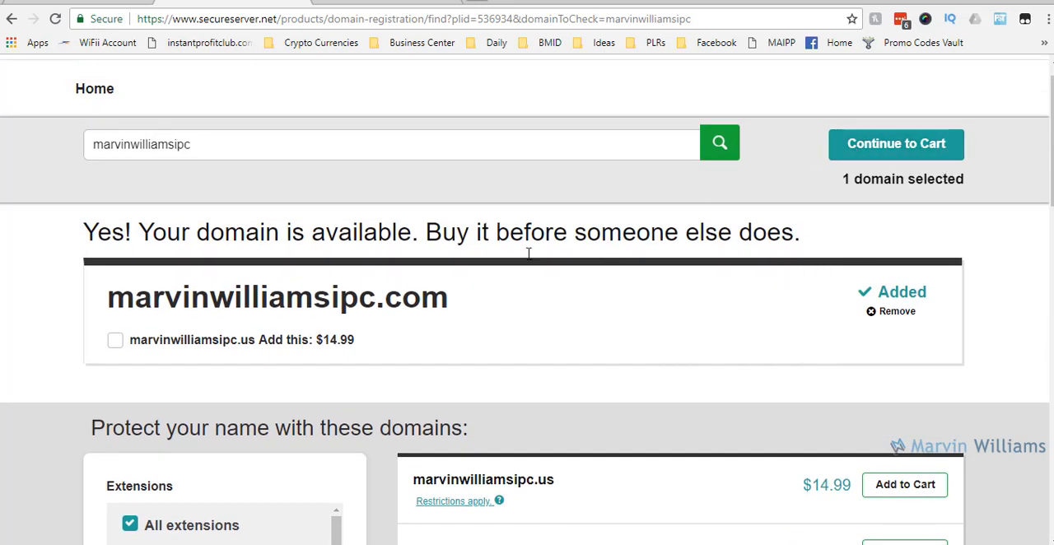
mouse_move(772, 379)
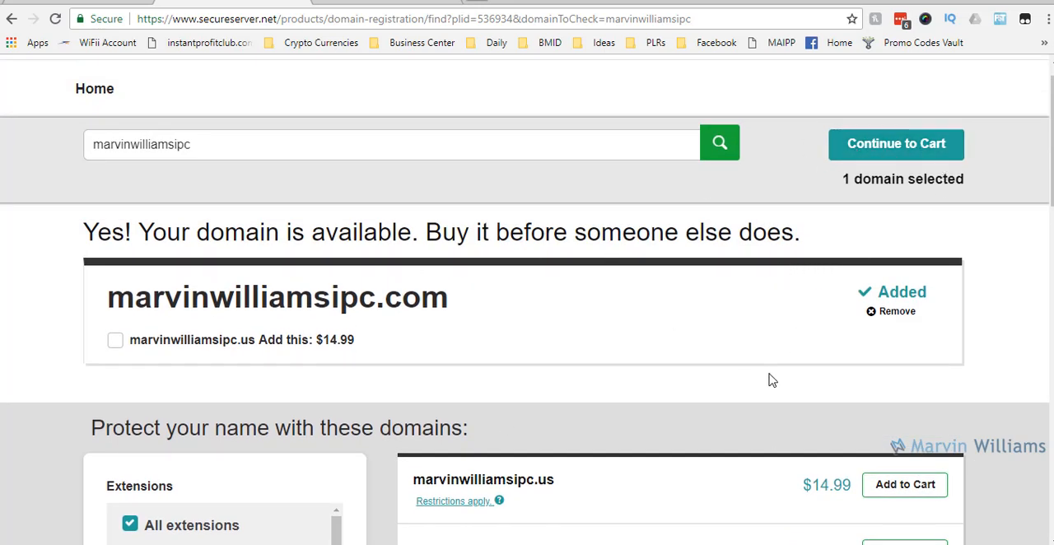
mouse_move(904, 173)
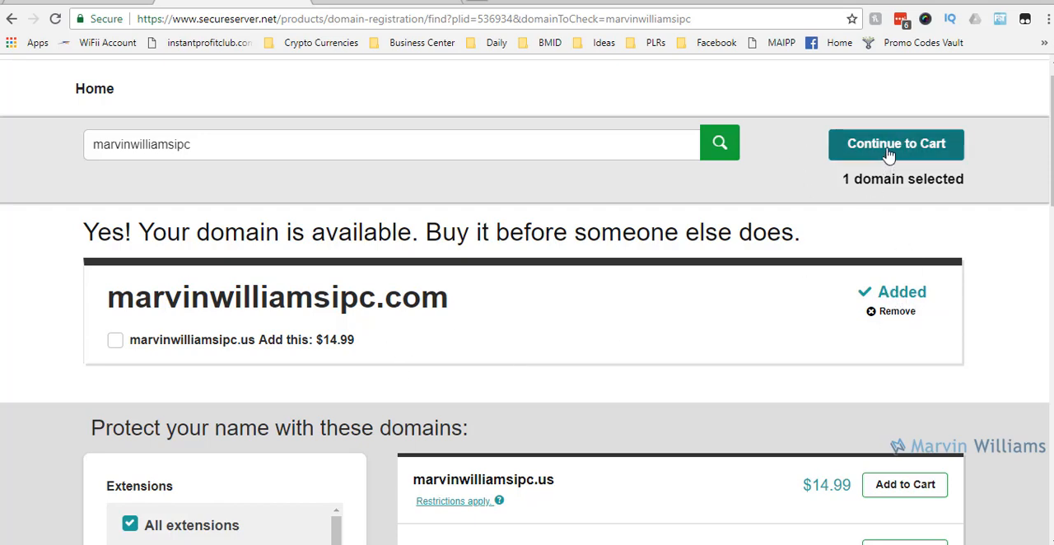
click(896, 144)
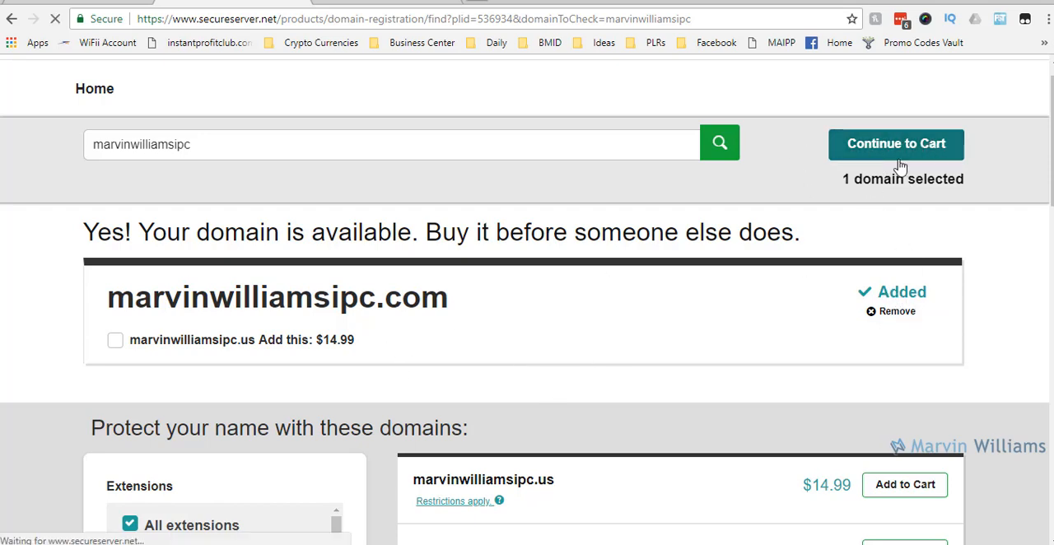
click(896, 144)
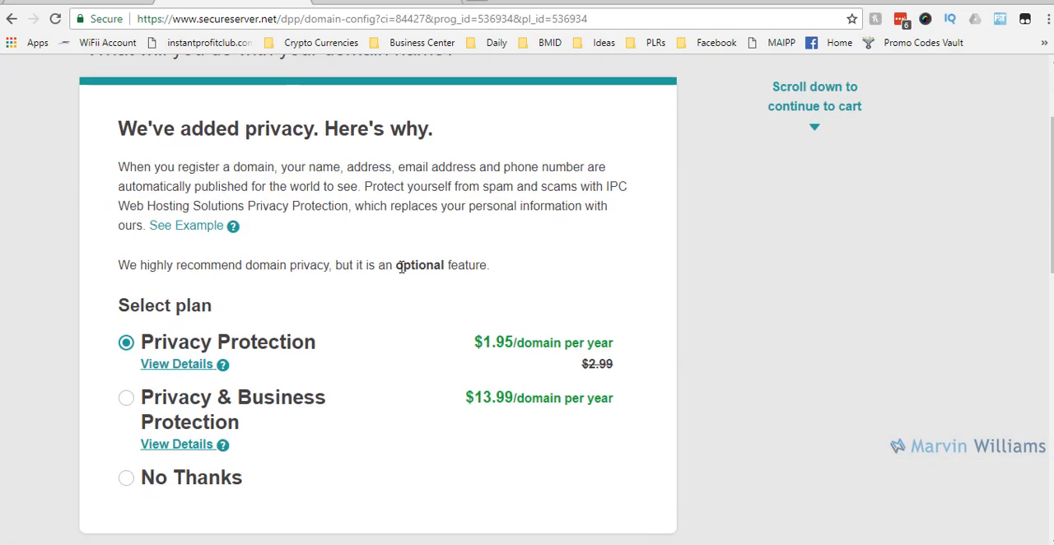
scroll(down, 3)
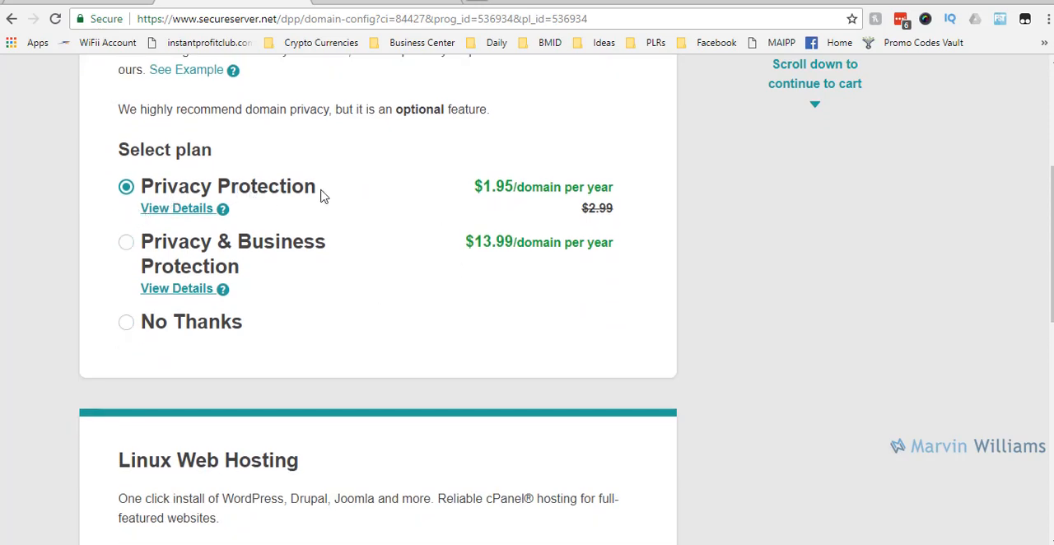
mouse_move(217, 197)
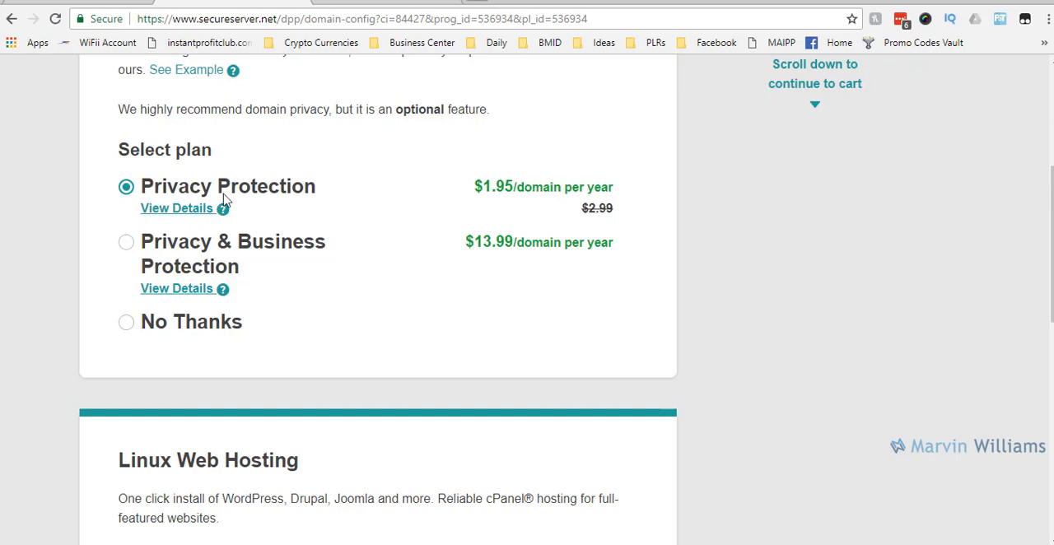
mouse_move(299, 204)
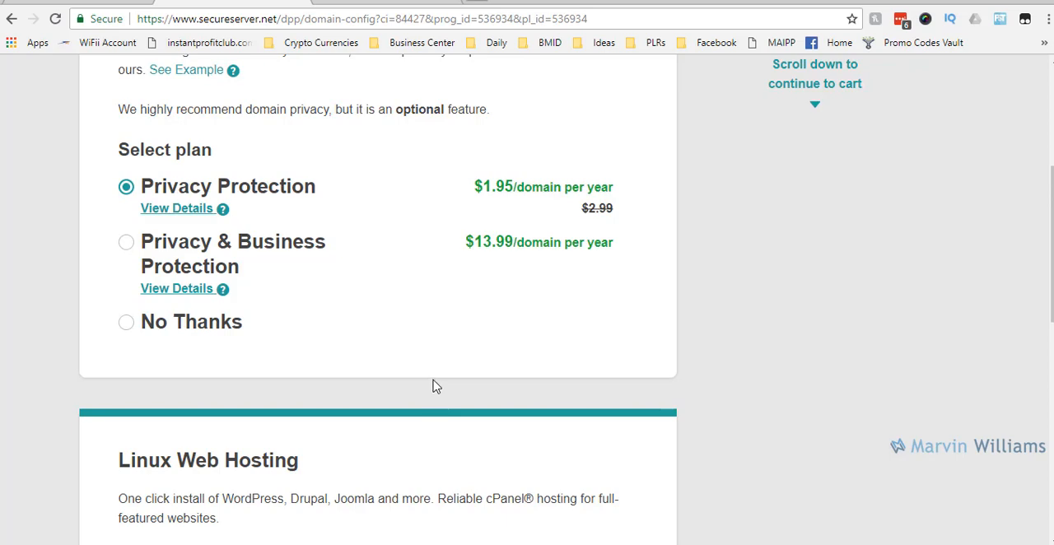
mouse_move(372, 404)
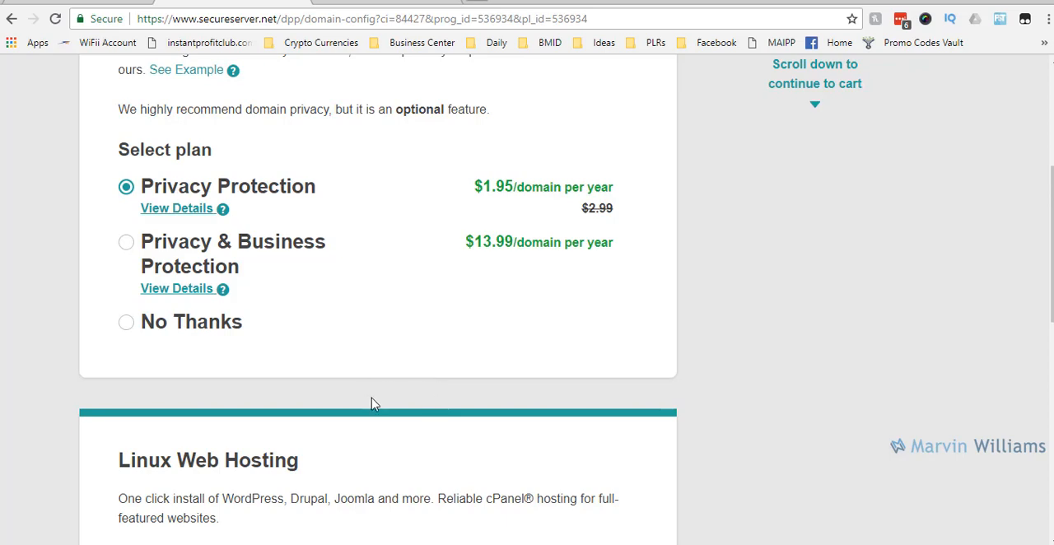
mouse_move(180, 193)
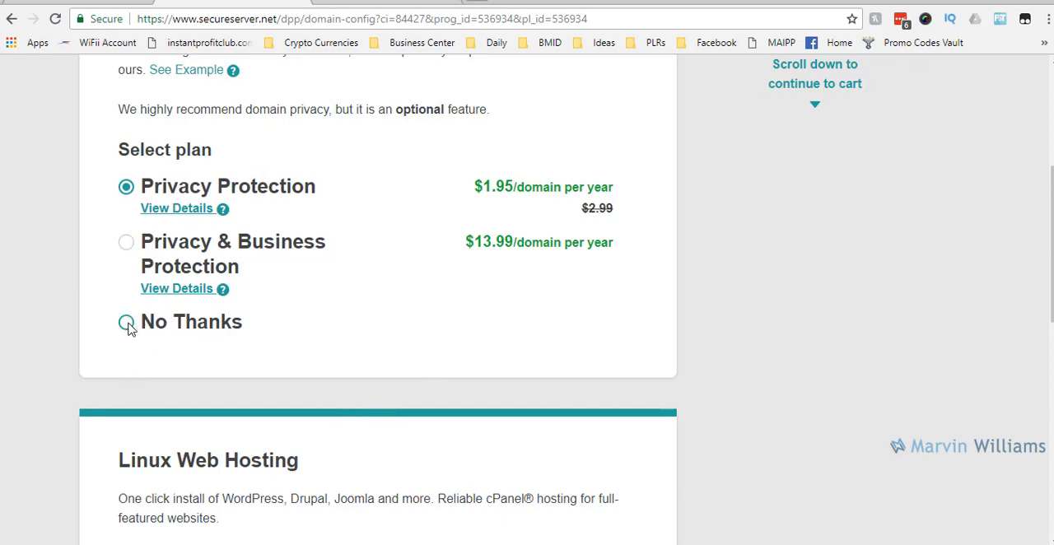
mouse_move(498, 204)
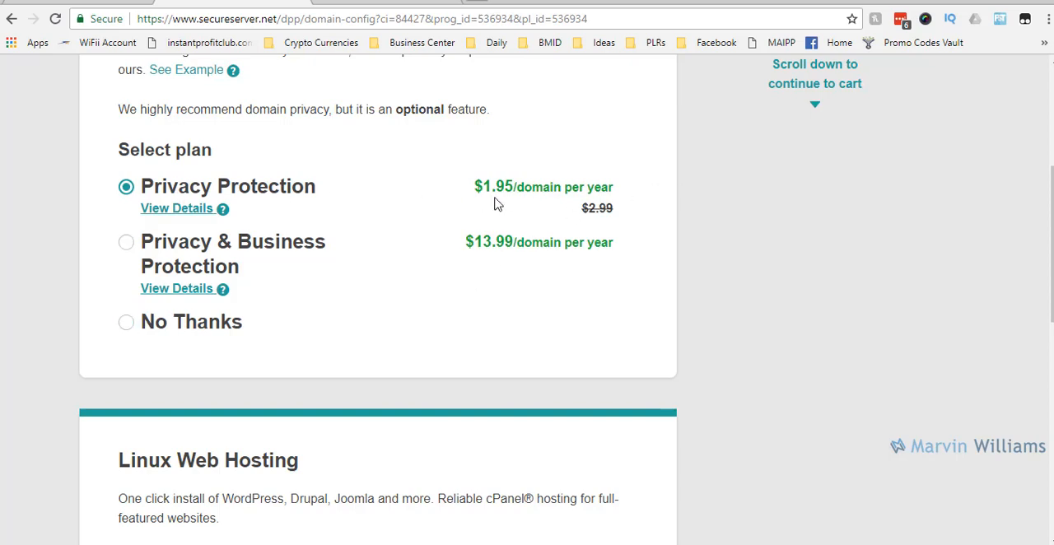
mouse_move(609, 207)
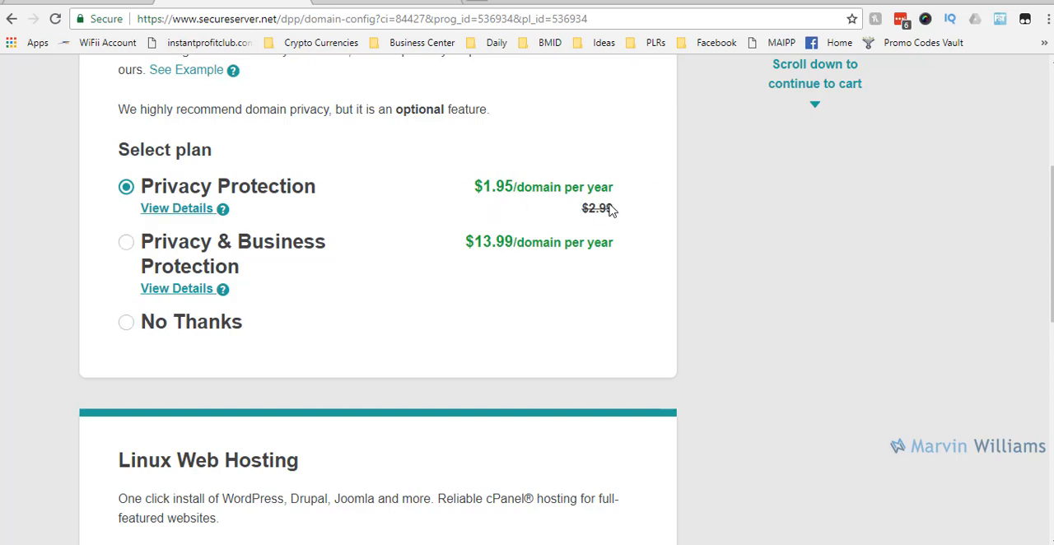
mouse_move(260, 204)
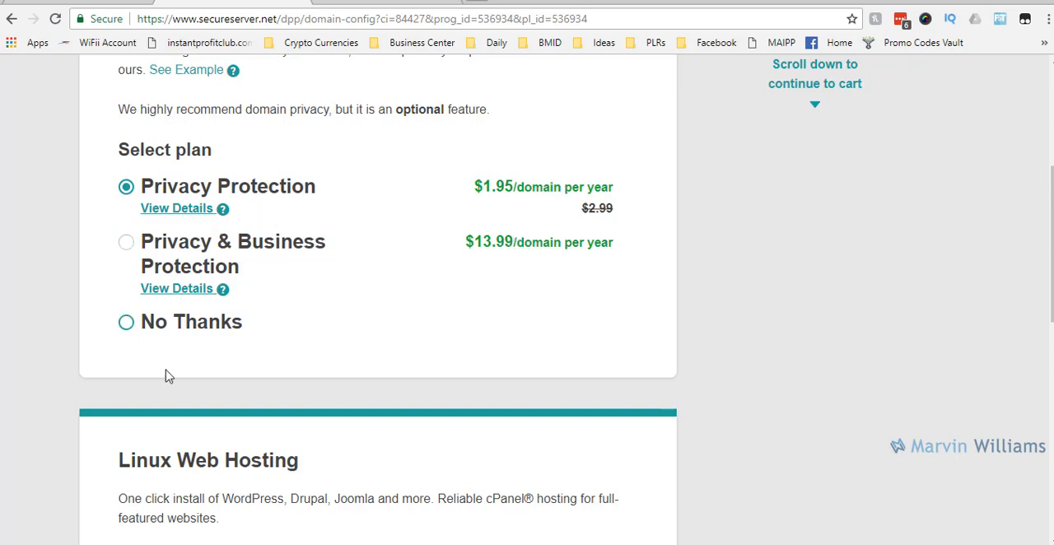
Choose No Thanks for domain privacy and move down to the Linux Web Hosting section
click(125, 321)
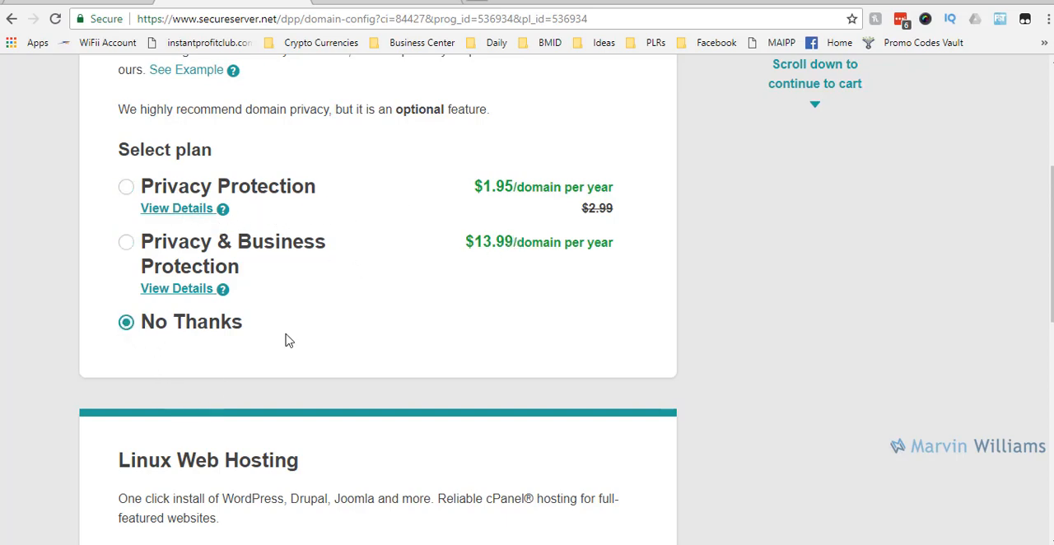
mouse_move(148, 330)
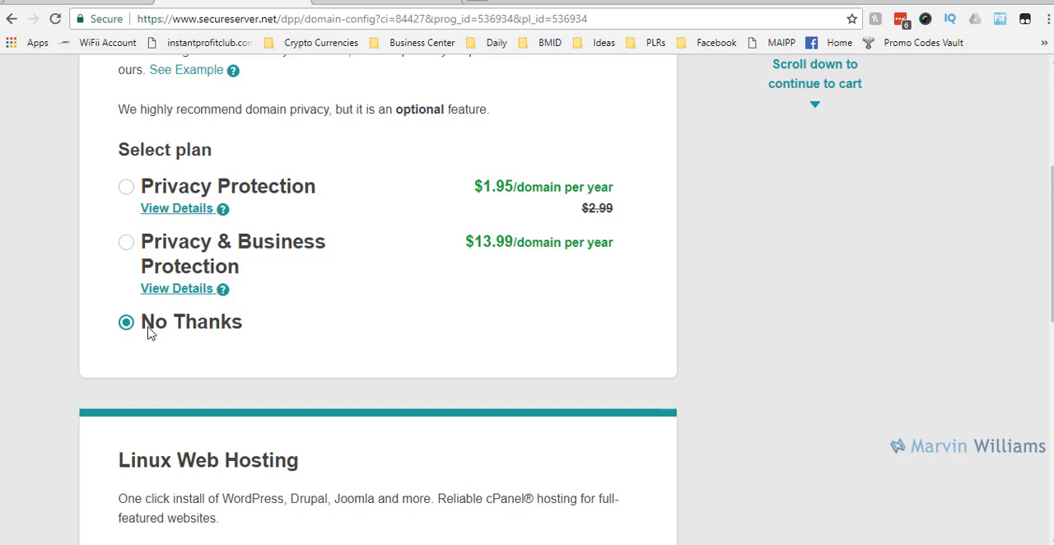
mouse_move(461, 196)
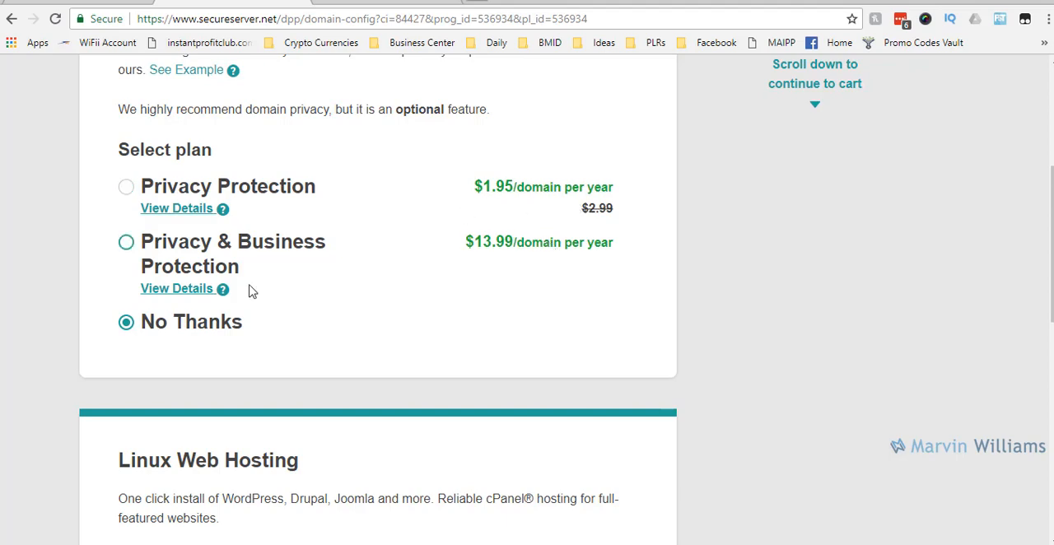
scroll(down, 3)
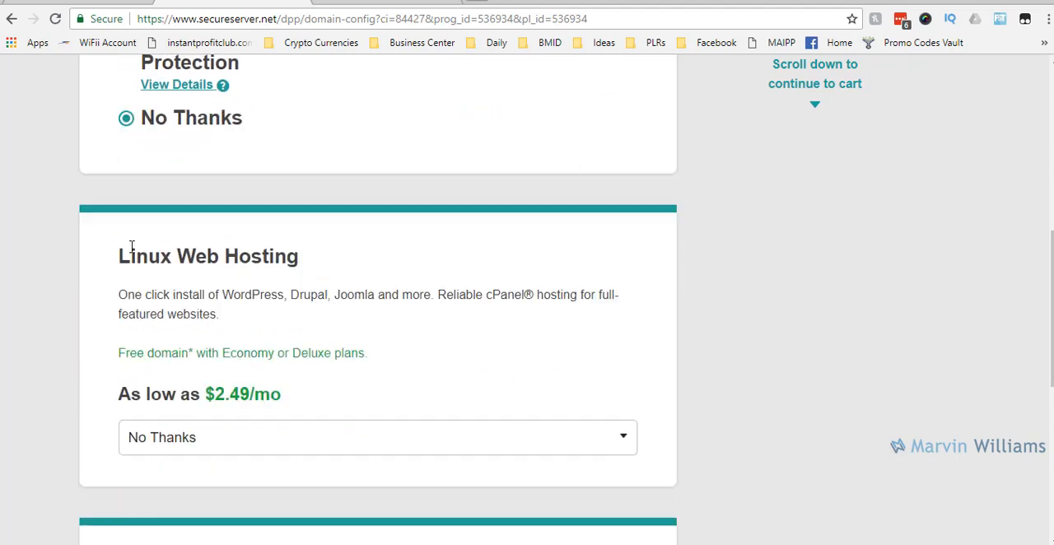
scroll(down, 3)
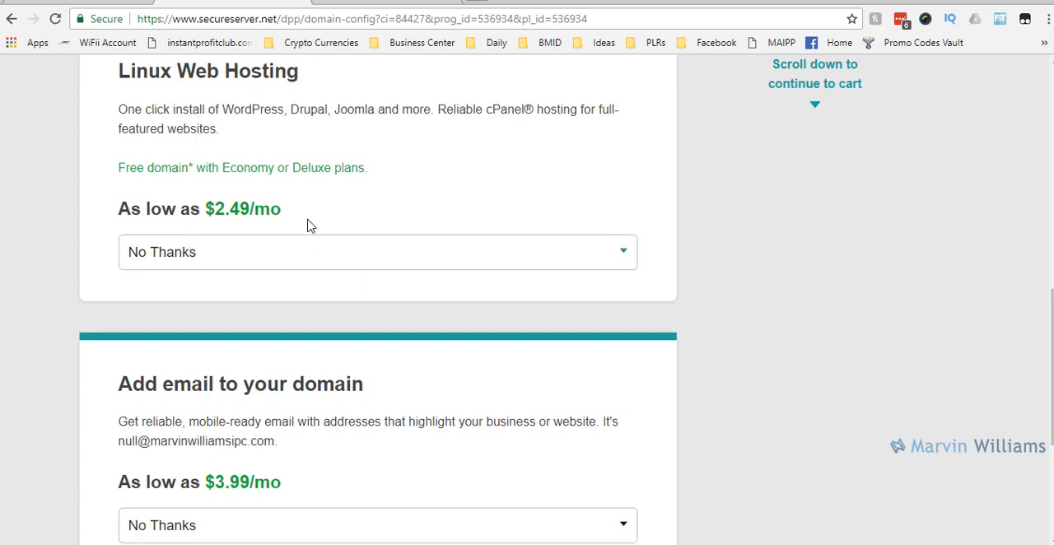
mouse_move(171, 290)
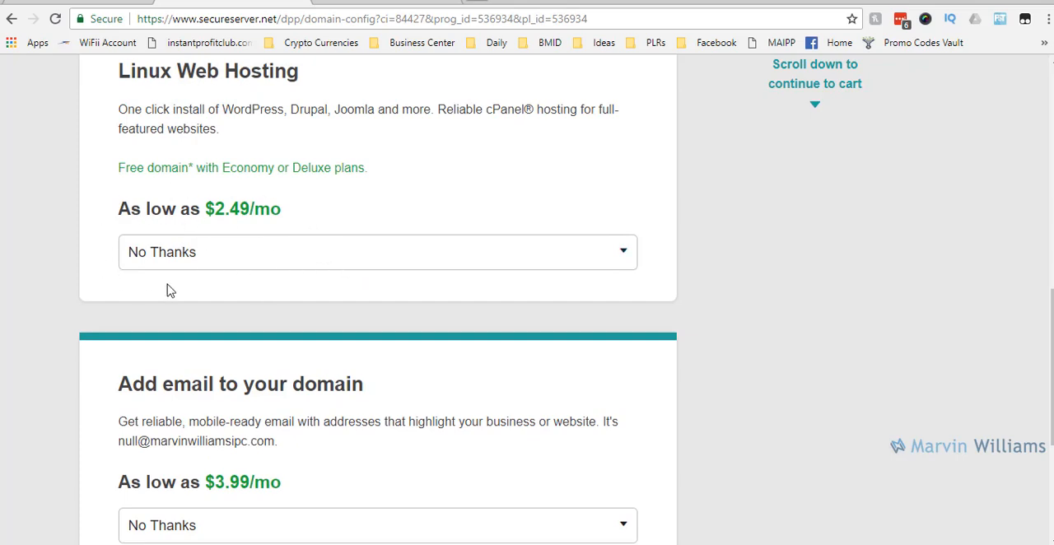
mouse_move(240, 267)
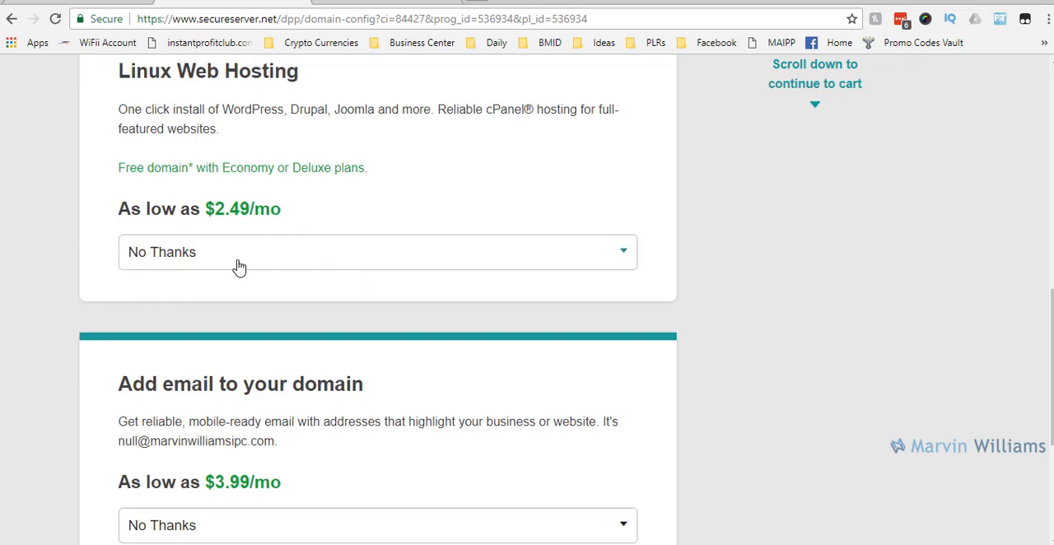
Scroll to the Linux Web Hosting plan list offering Starter at $2.49/mo
scroll(down, 3)
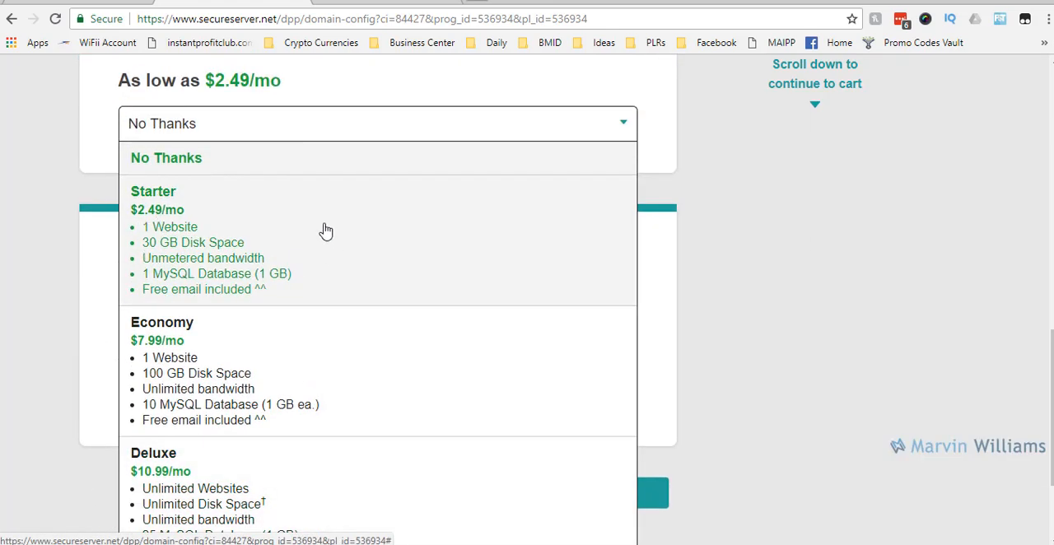
mouse_move(254, 242)
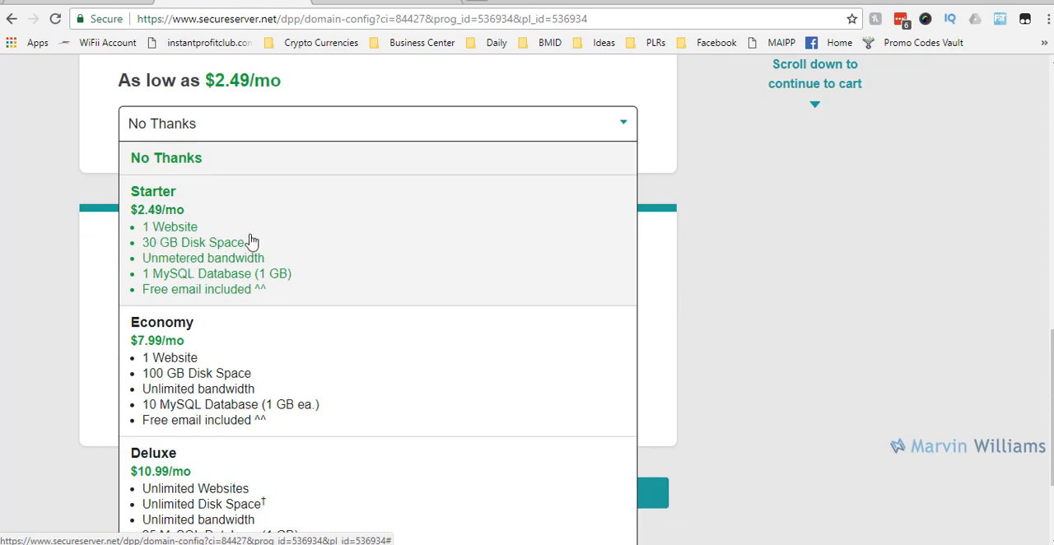
mouse_move(296, 250)
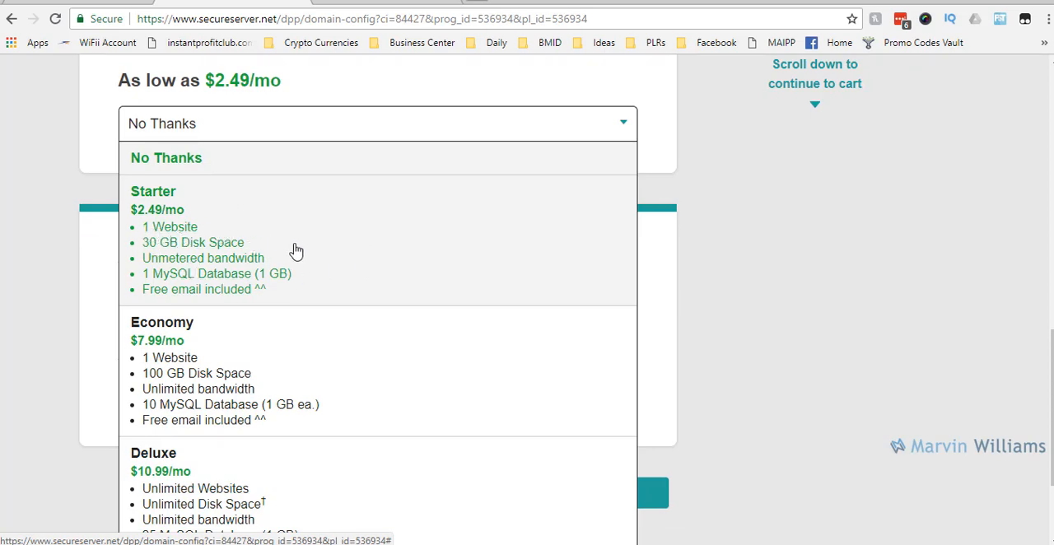
mouse_move(234, 263)
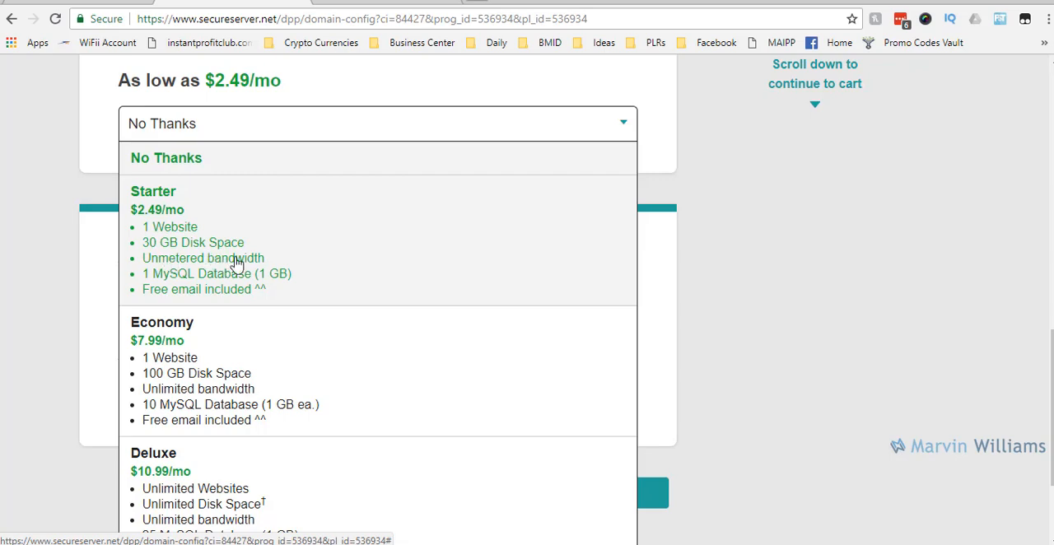
mouse_move(156, 295)
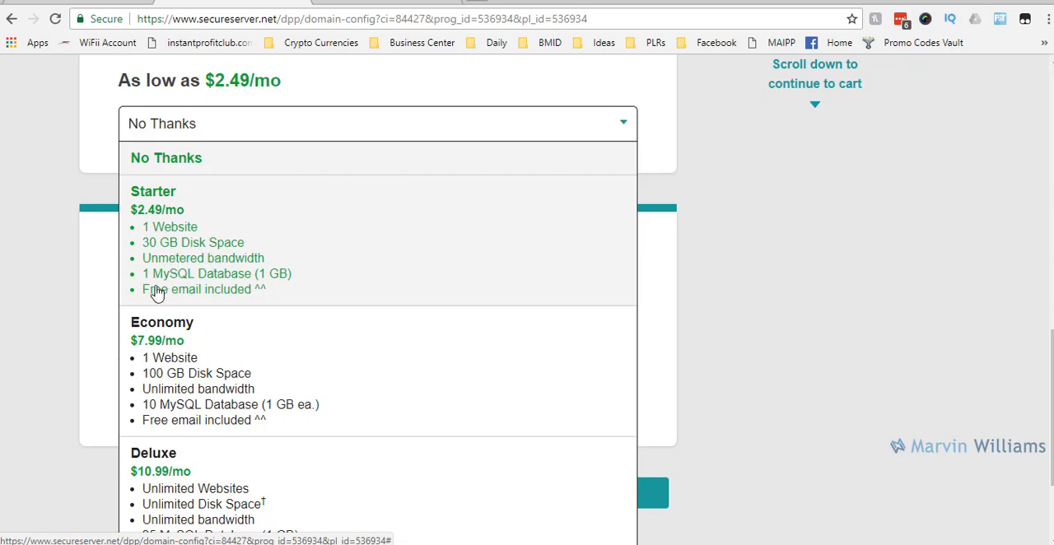
mouse_move(175, 295)
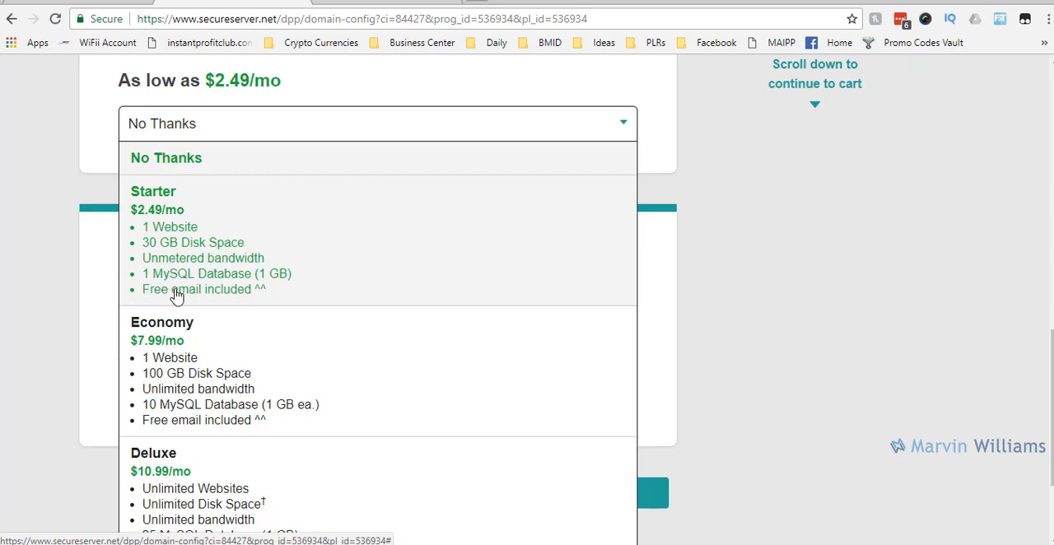
mouse_move(211, 293)
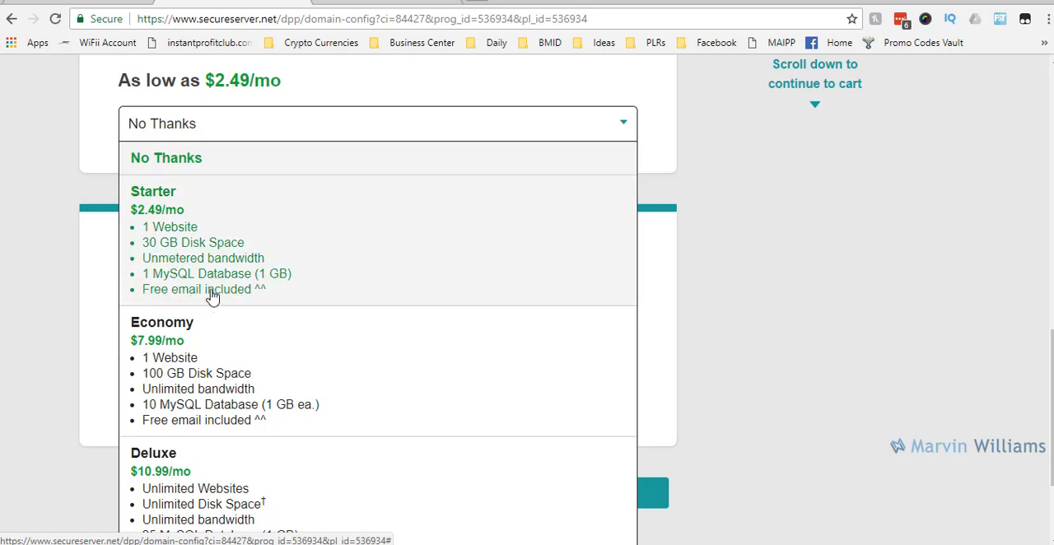
mouse_move(237, 287)
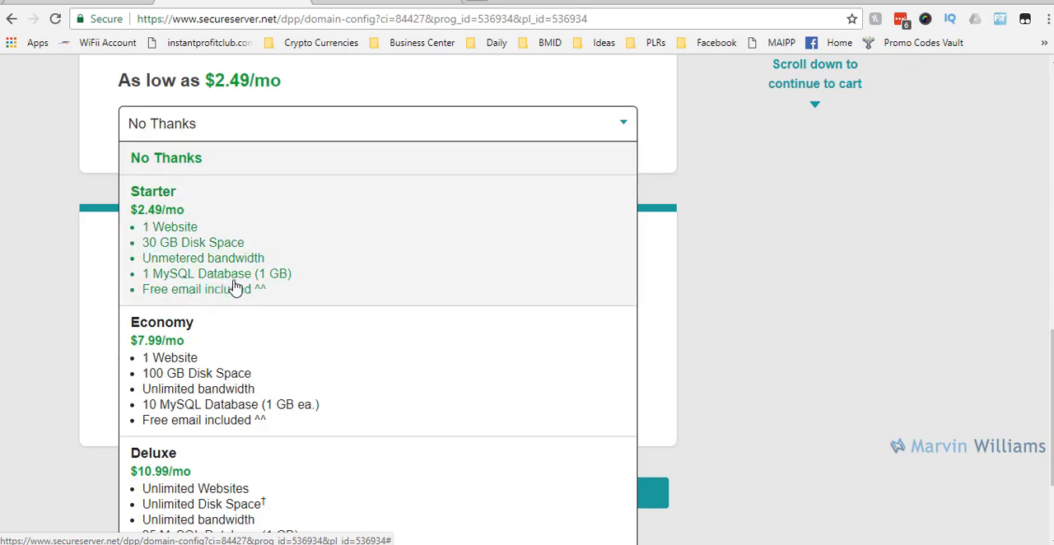
mouse_move(284, 300)
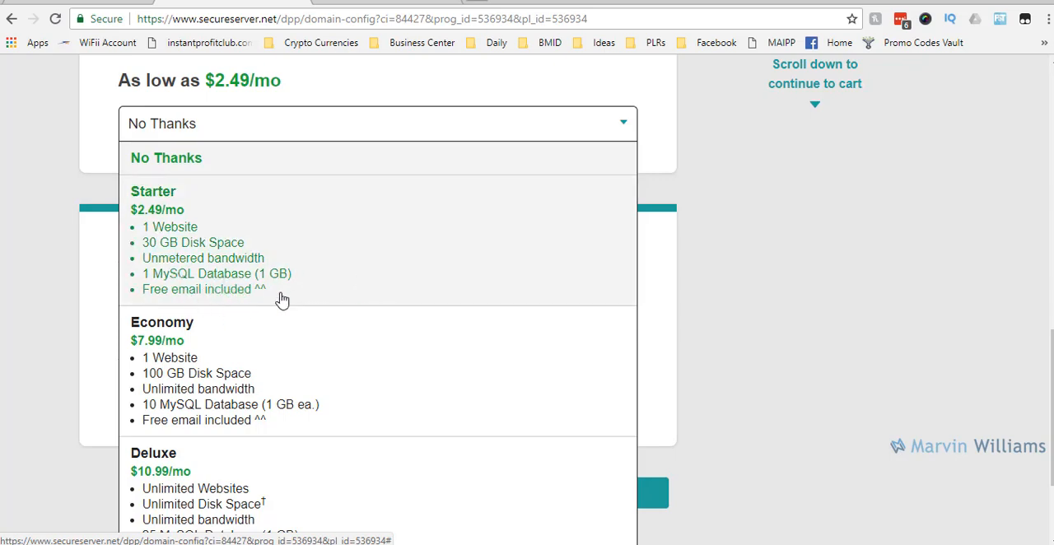
mouse_move(350, 267)
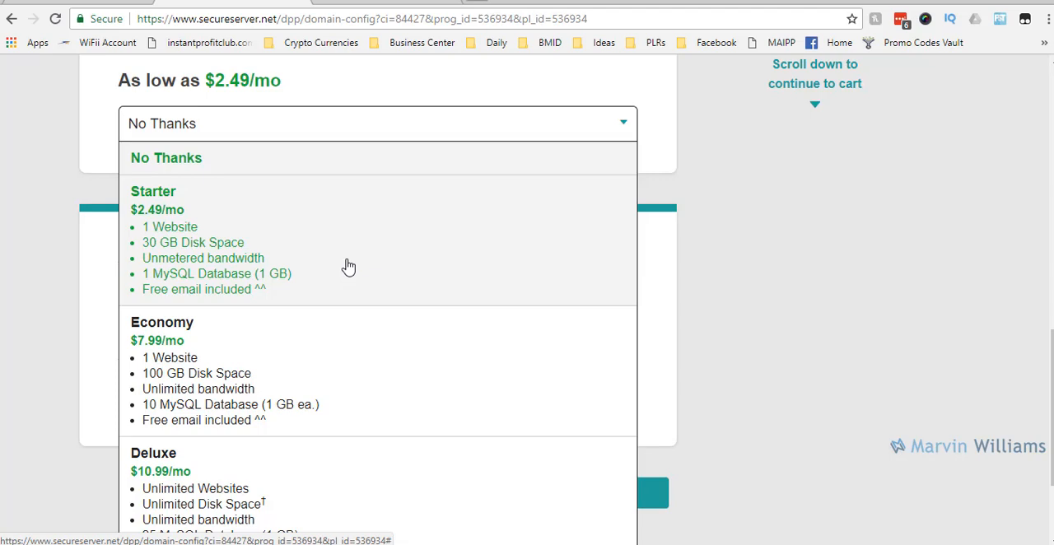
mouse_move(74, 248)
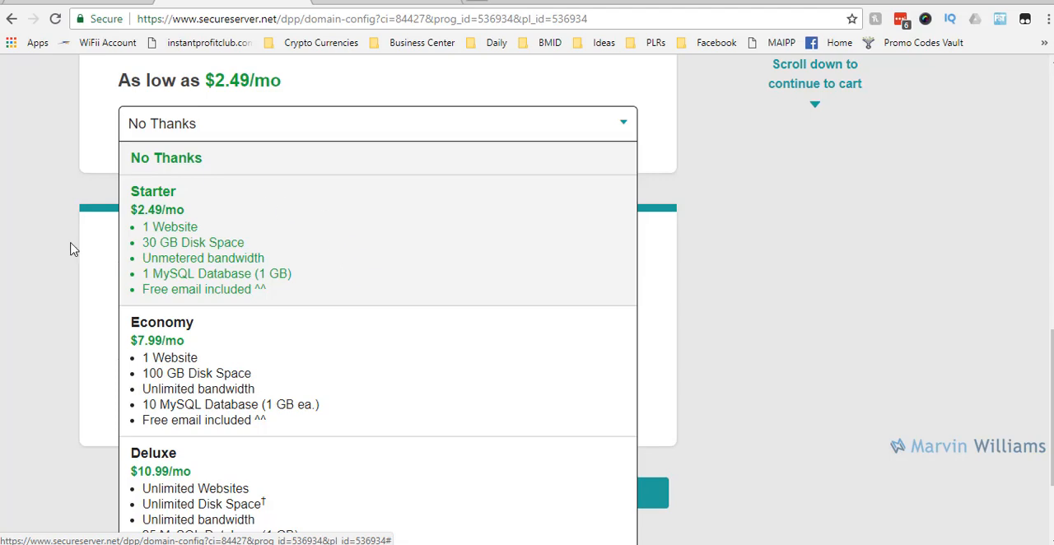
mouse_move(201, 296)
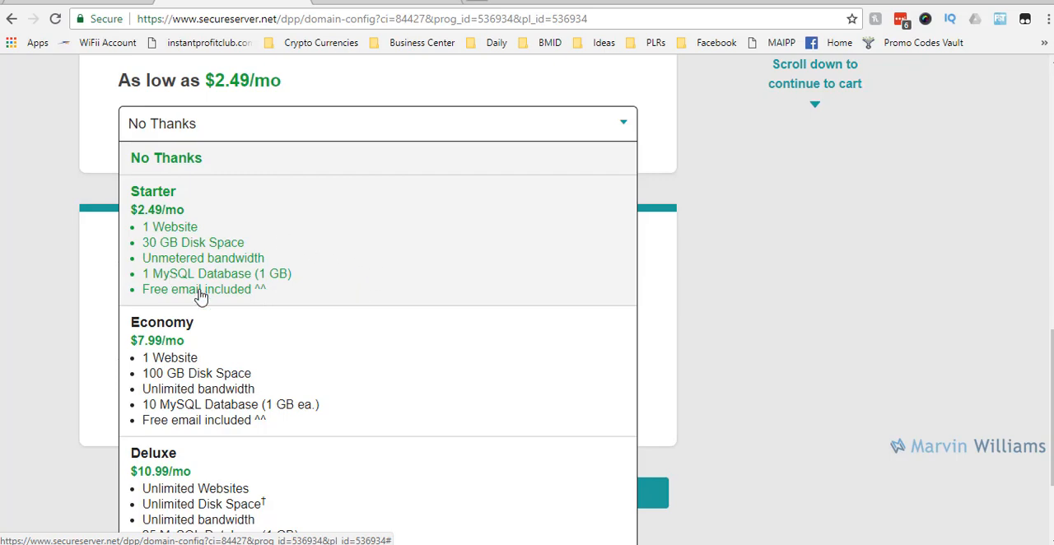
mouse_move(476, 267)
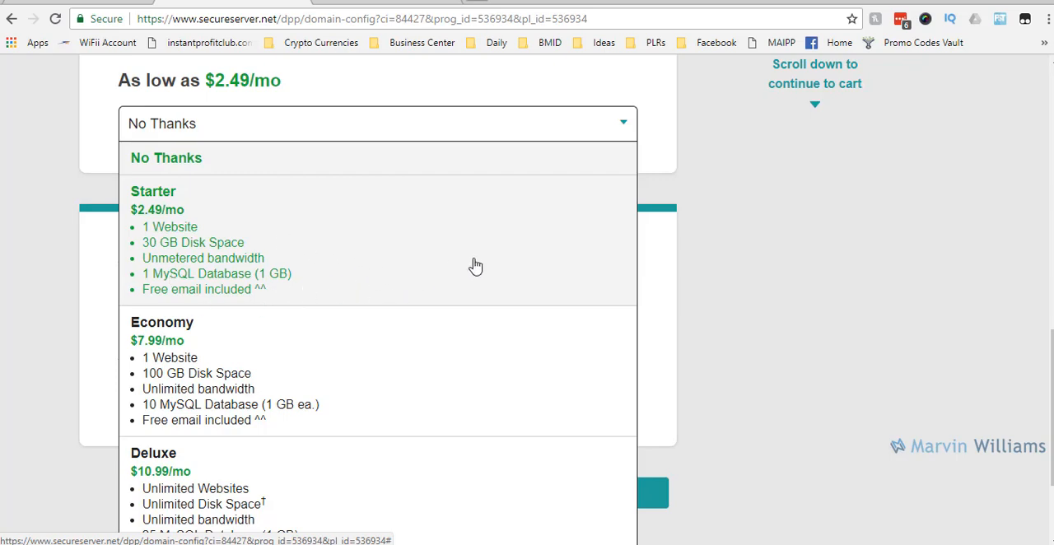
mouse_move(474, 256)
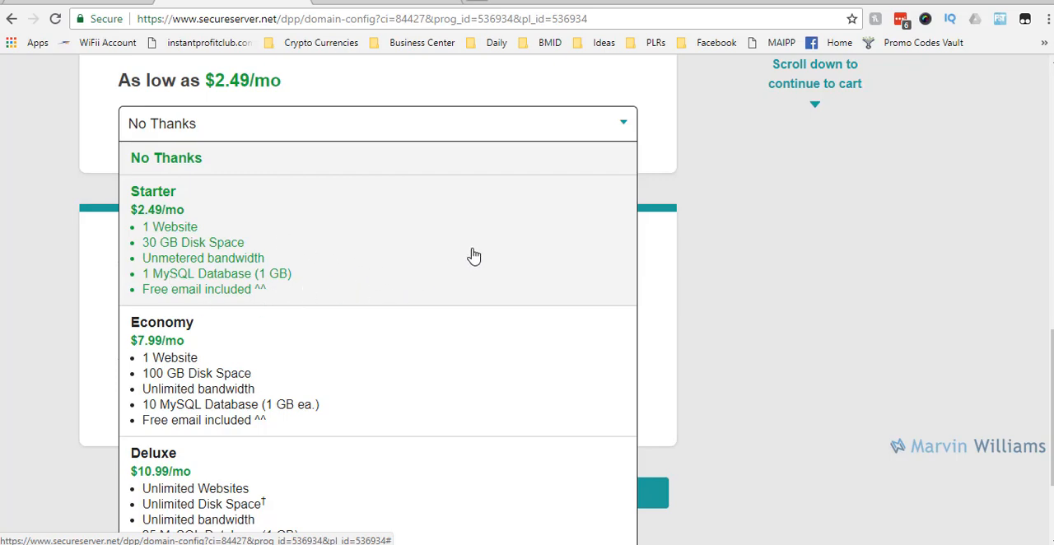
mouse_move(264, 250)
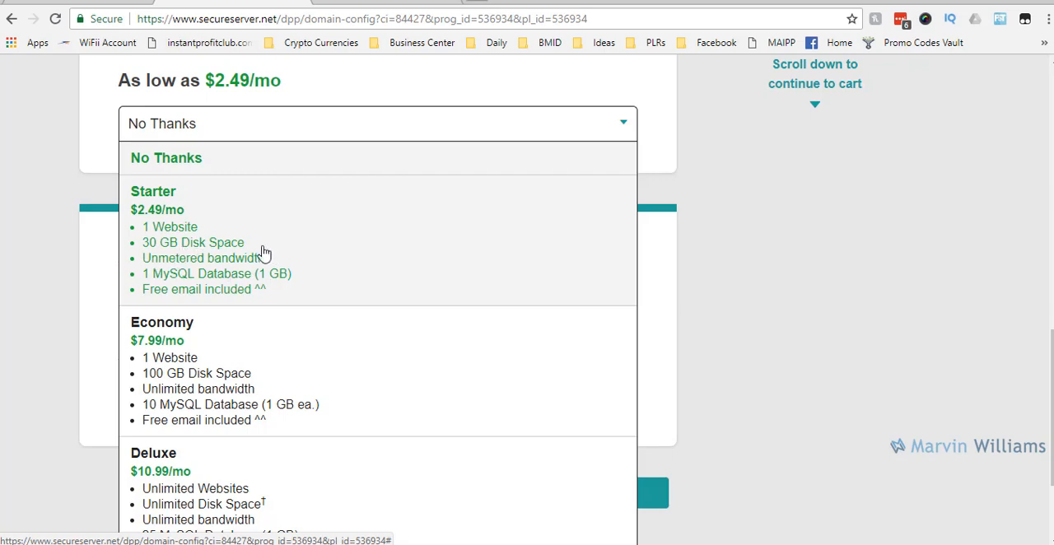
mouse_move(366, 254)
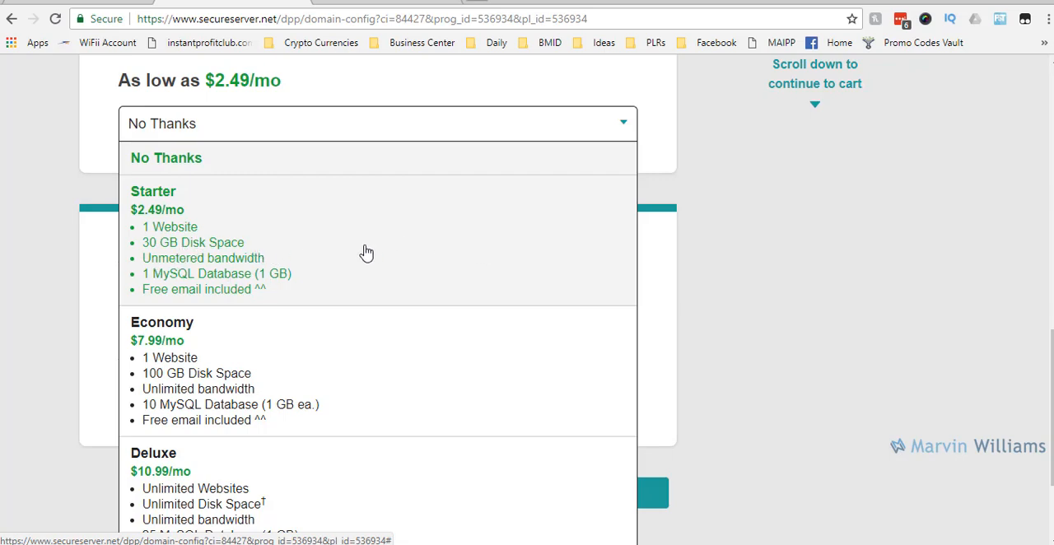
mouse_move(333, 244)
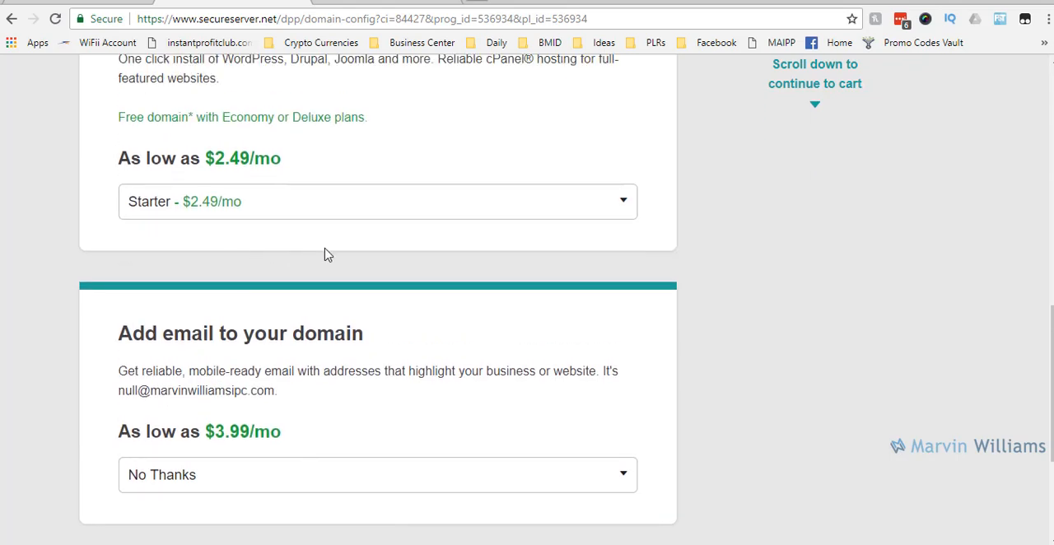
mouse_move(290, 201)
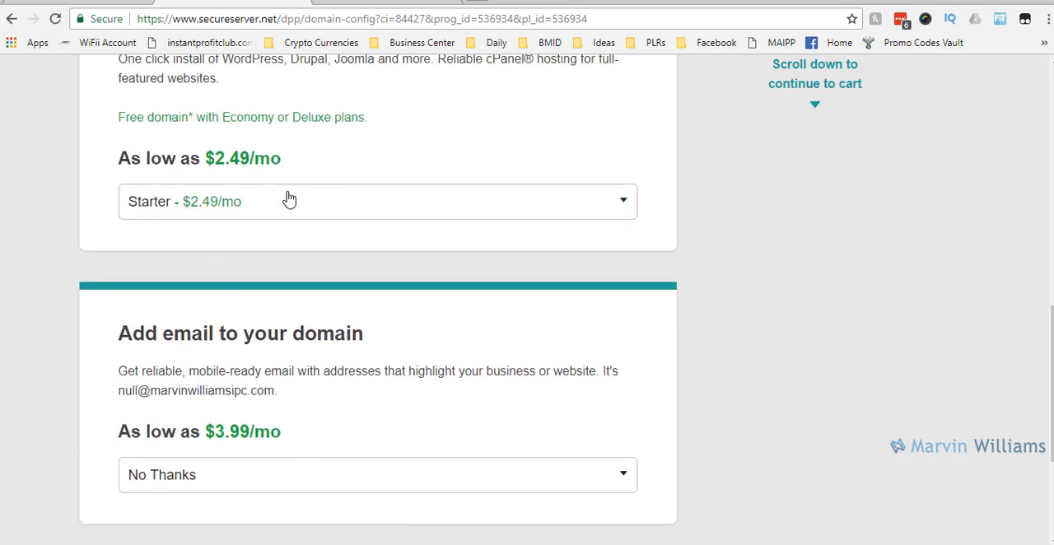
mouse_move(250, 212)
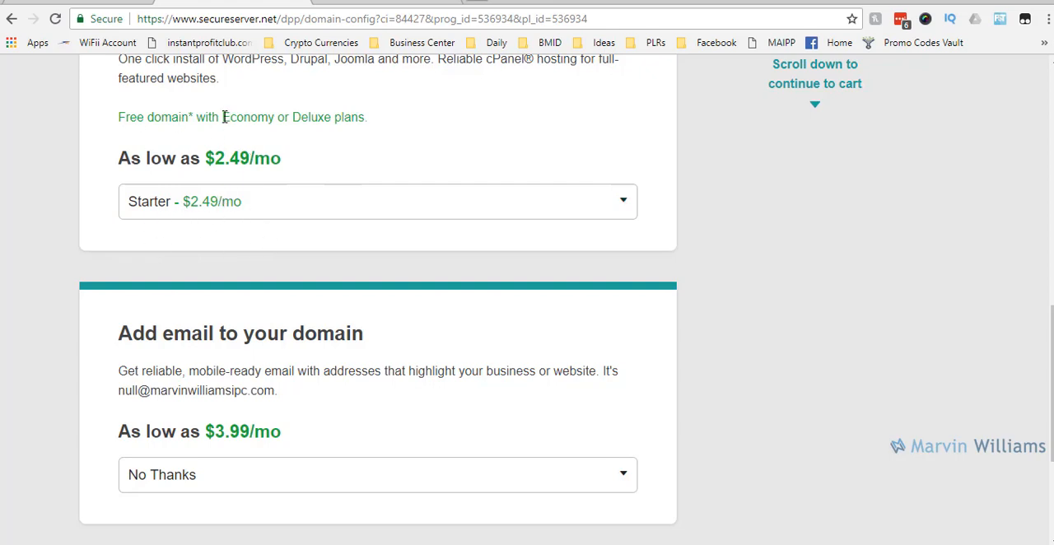
mouse_move(211, 218)
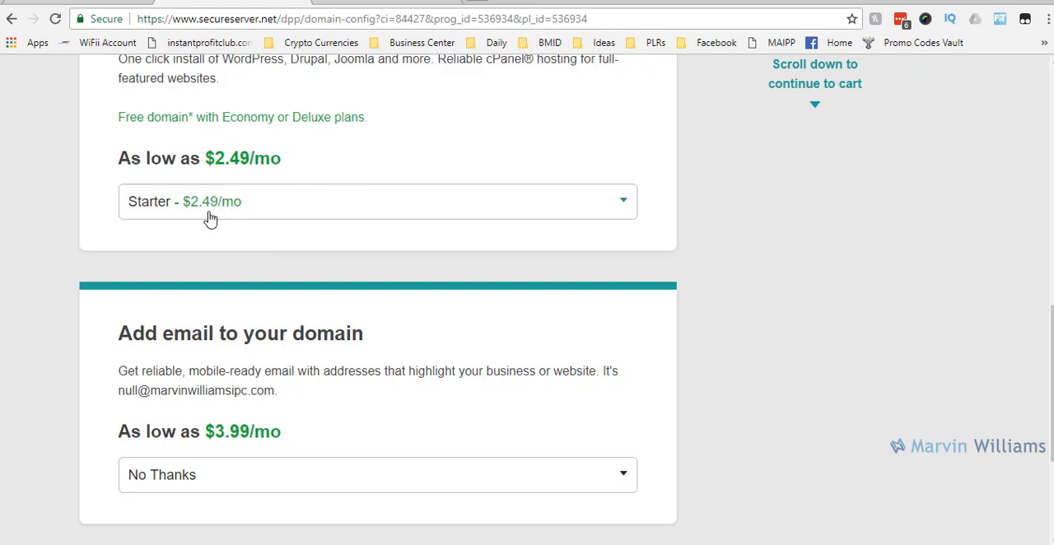
Keep the Starter plan and continue with these options to the checkout Payment step
click(377, 200)
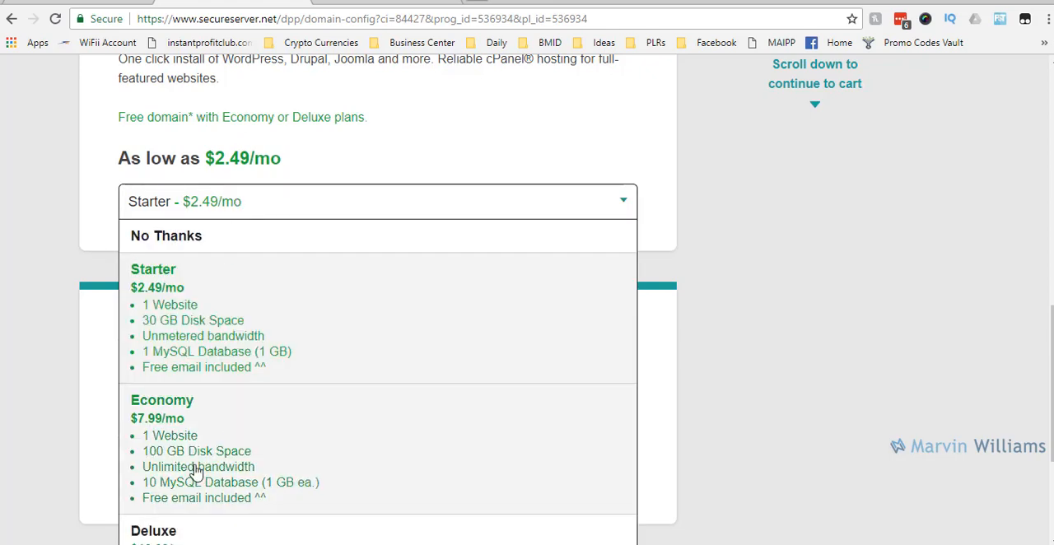
mouse_move(152, 435)
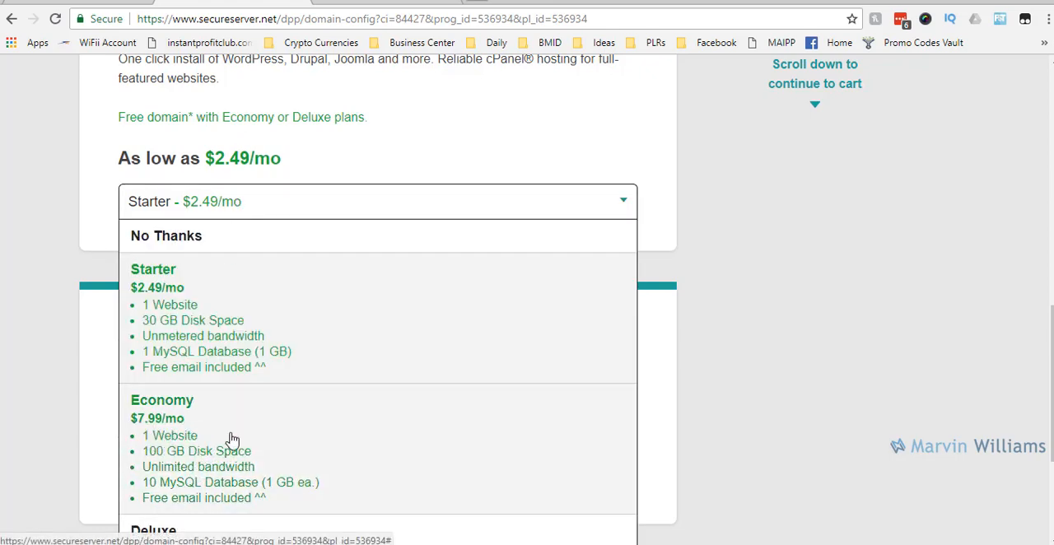
mouse_move(220, 445)
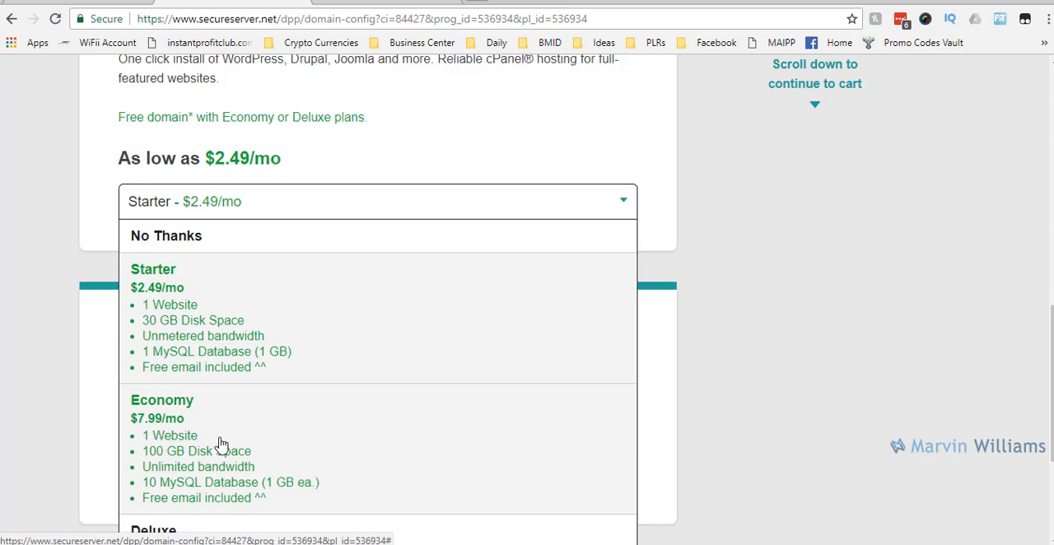
mouse_move(122, 465)
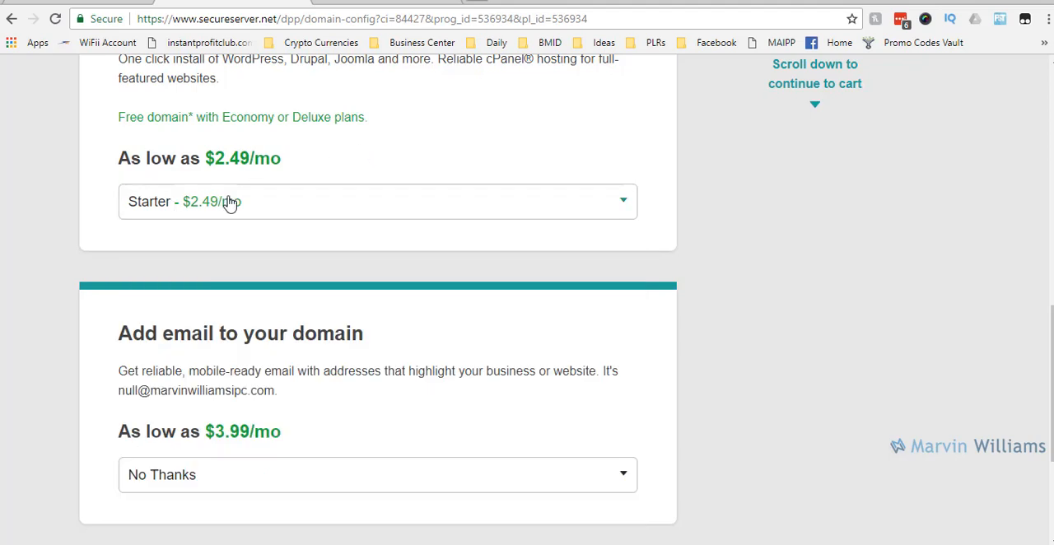
mouse_move(283, 168)
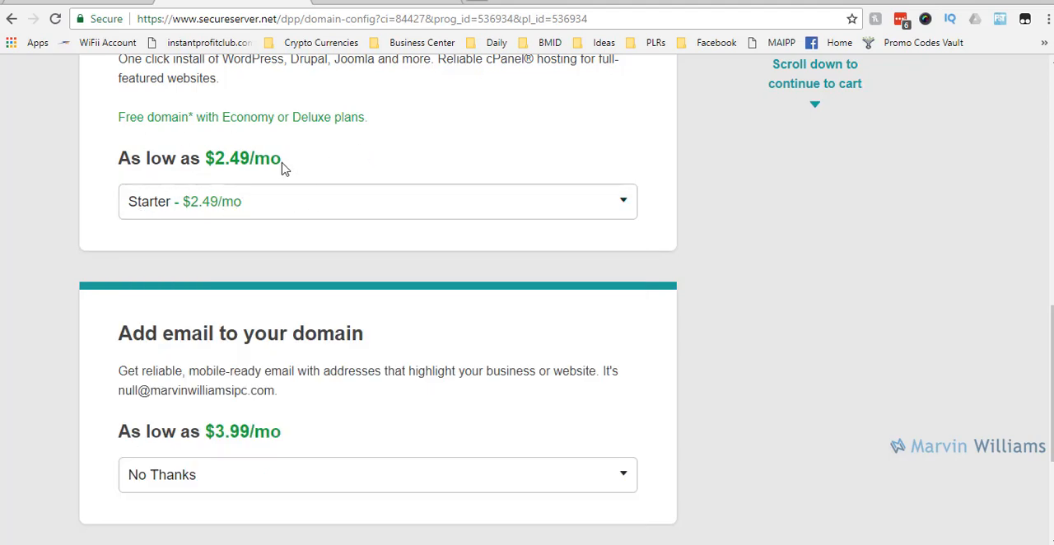
mouse_move(152, 186)
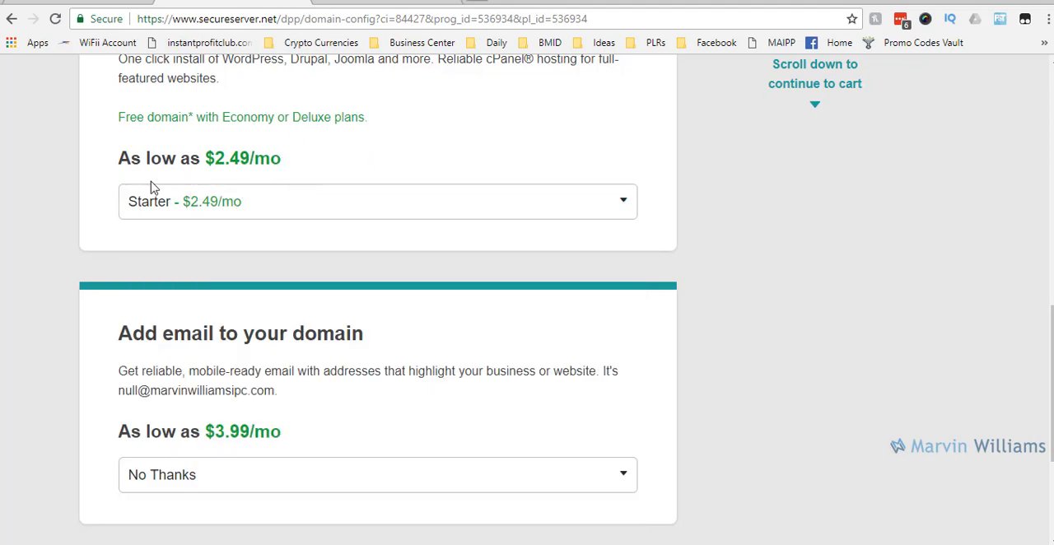
scroll(down, 3)
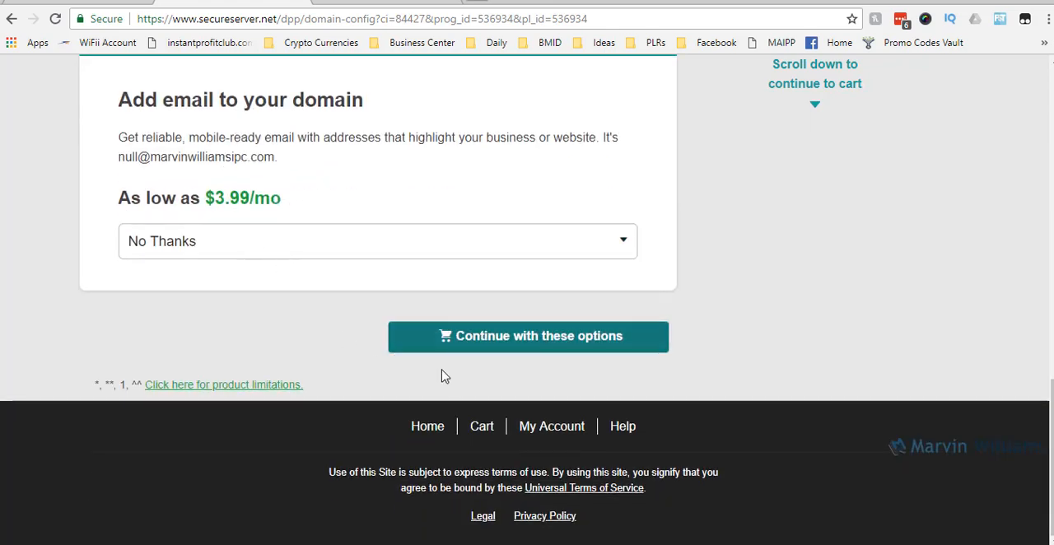
click(527, 336)
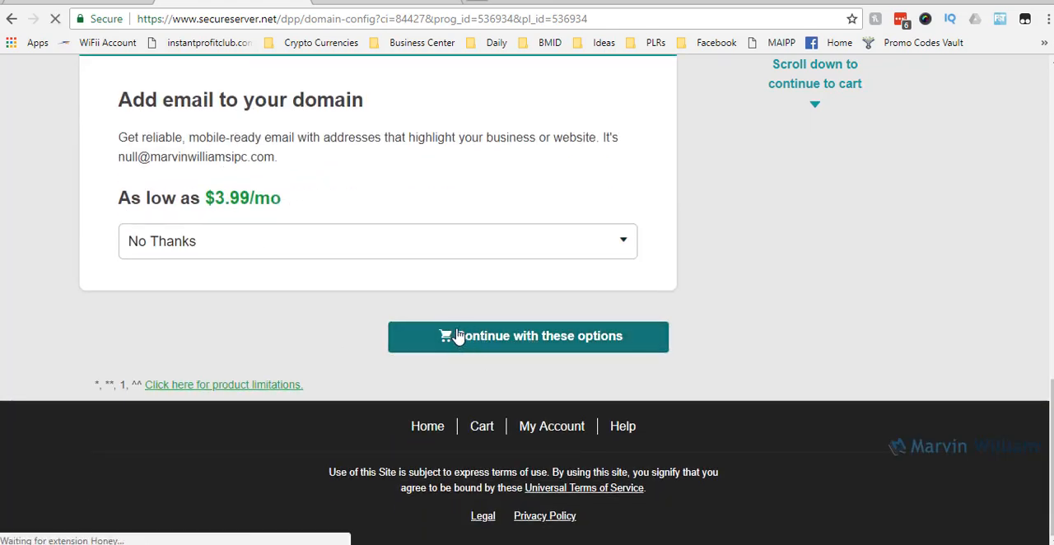
click(527, 336)
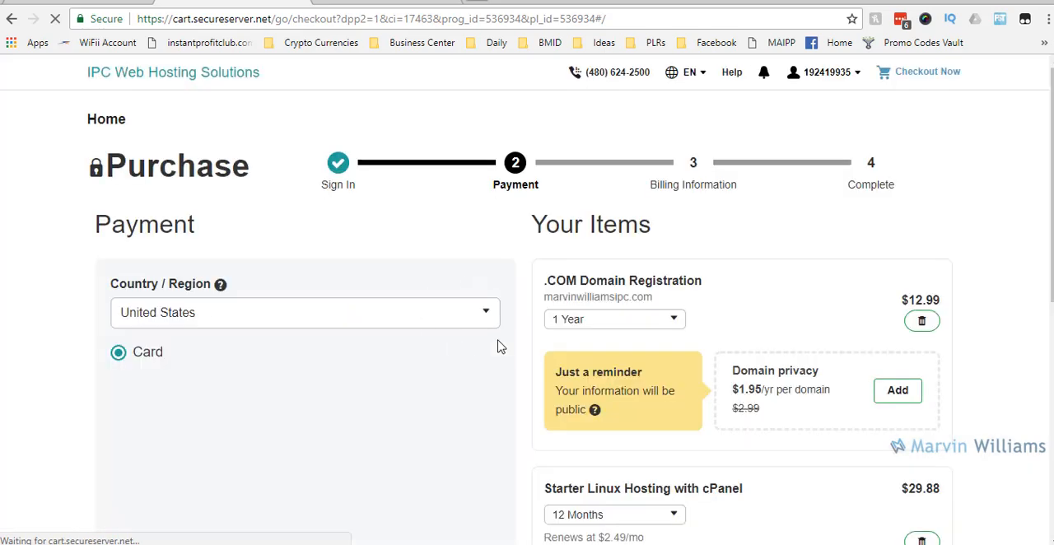
scroll(down, 3)
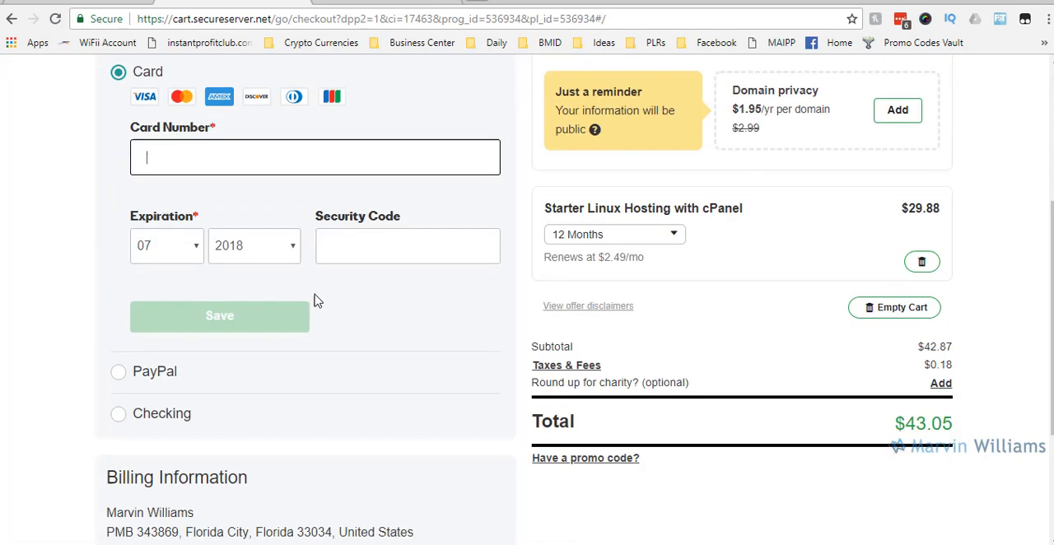
scroll(up, 3)
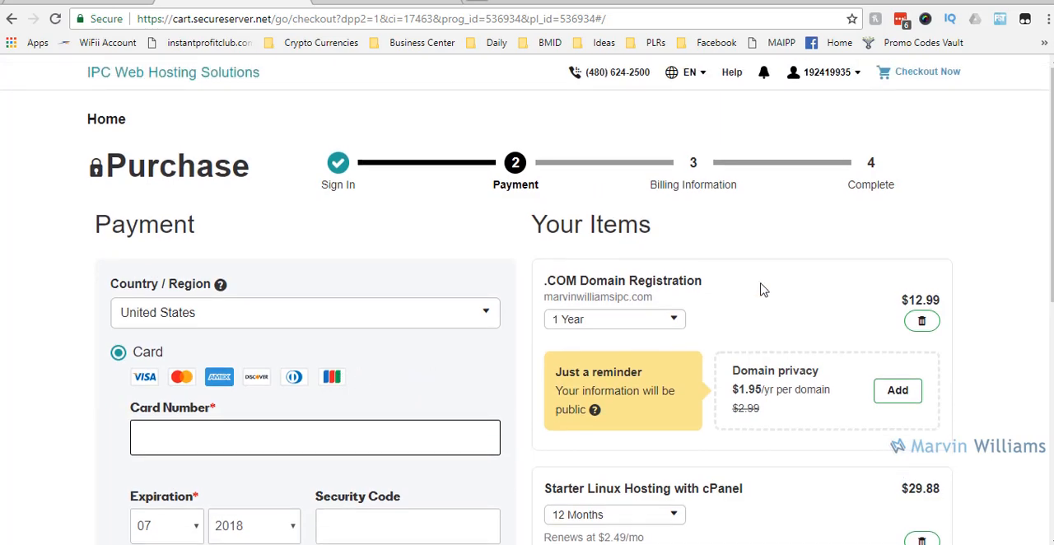
mouse_move(567, 352)
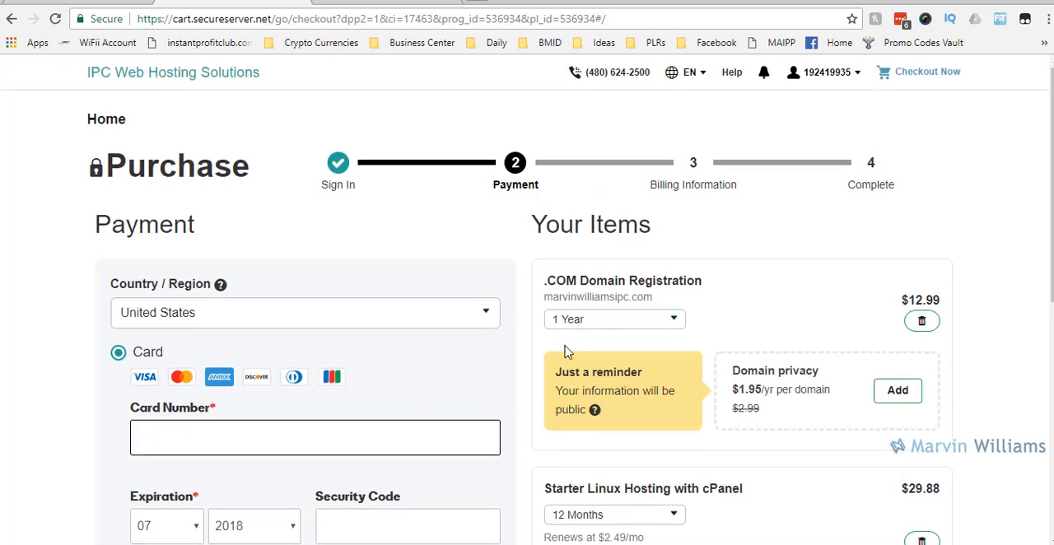
mouse_move(636, 272)
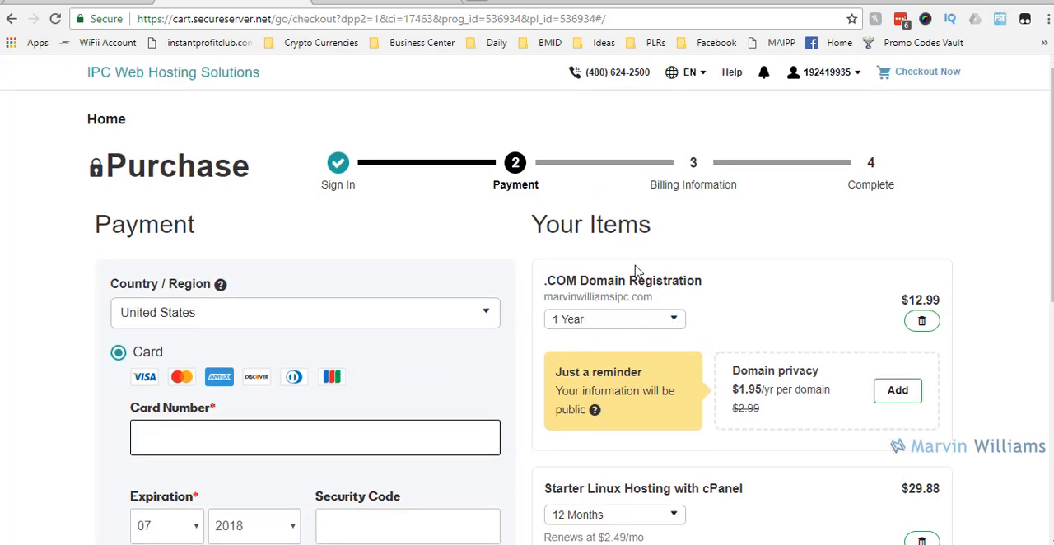
scroll(down, 3)
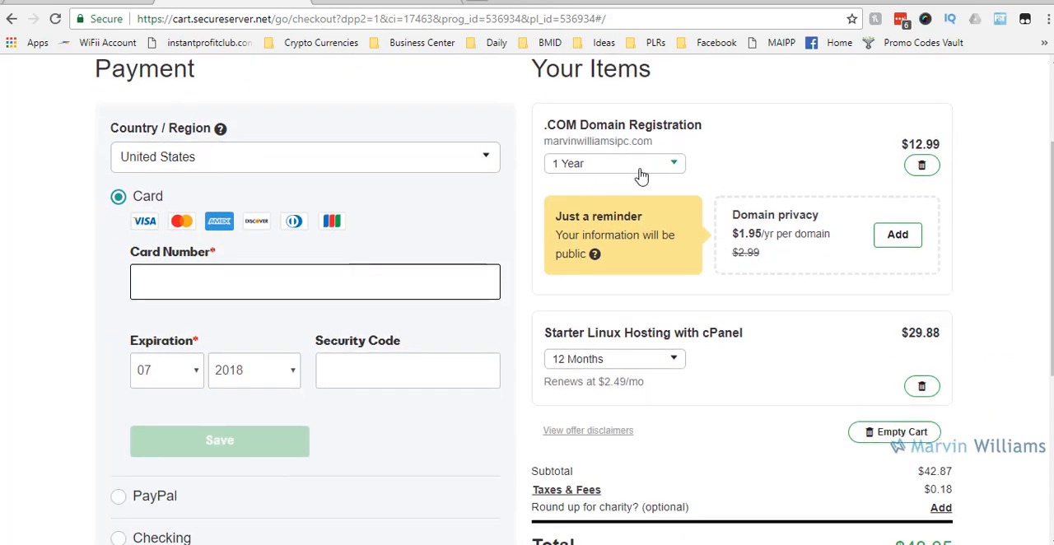
scroll(down, 3)
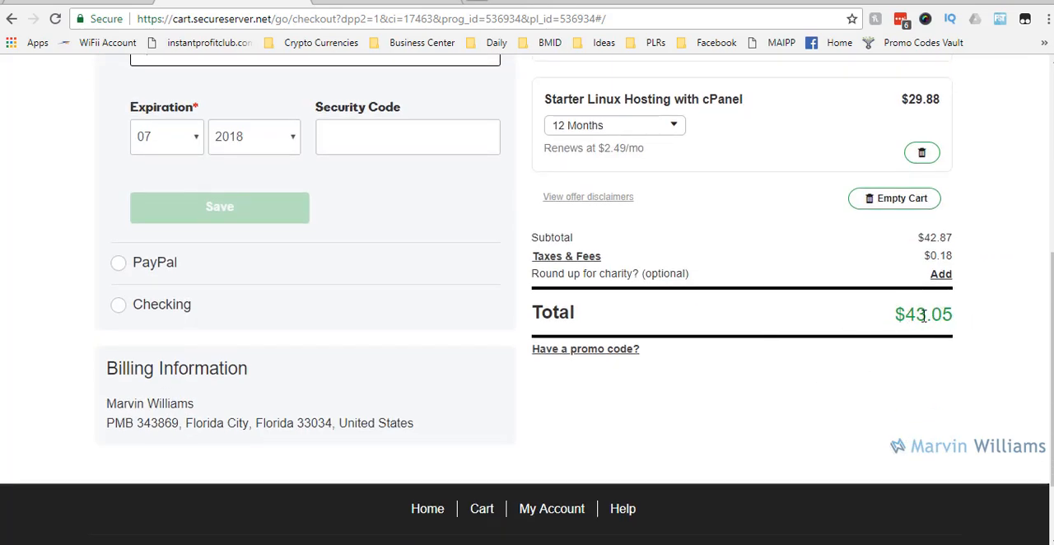
scroll(up, 3)
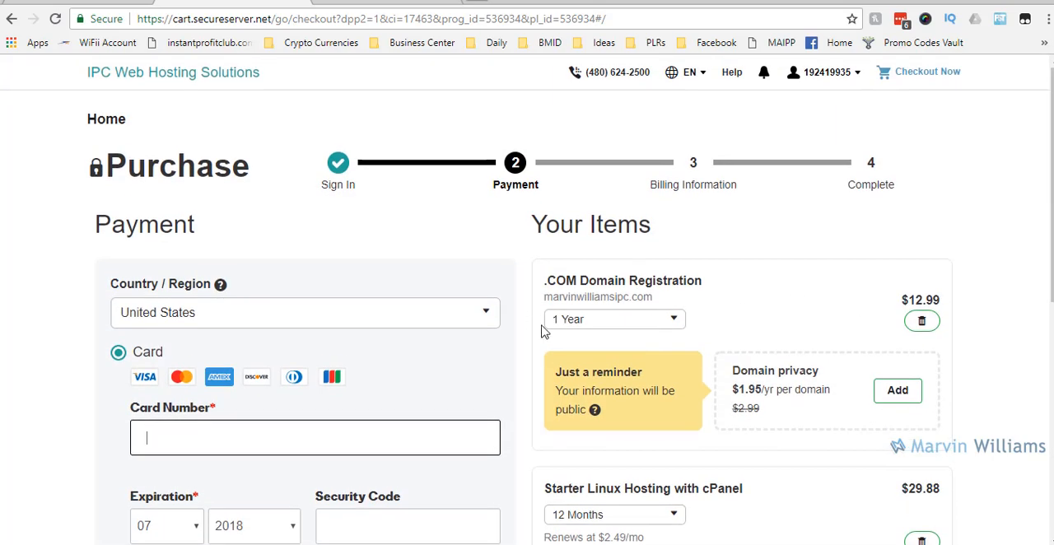
mouse_move(570, 298)
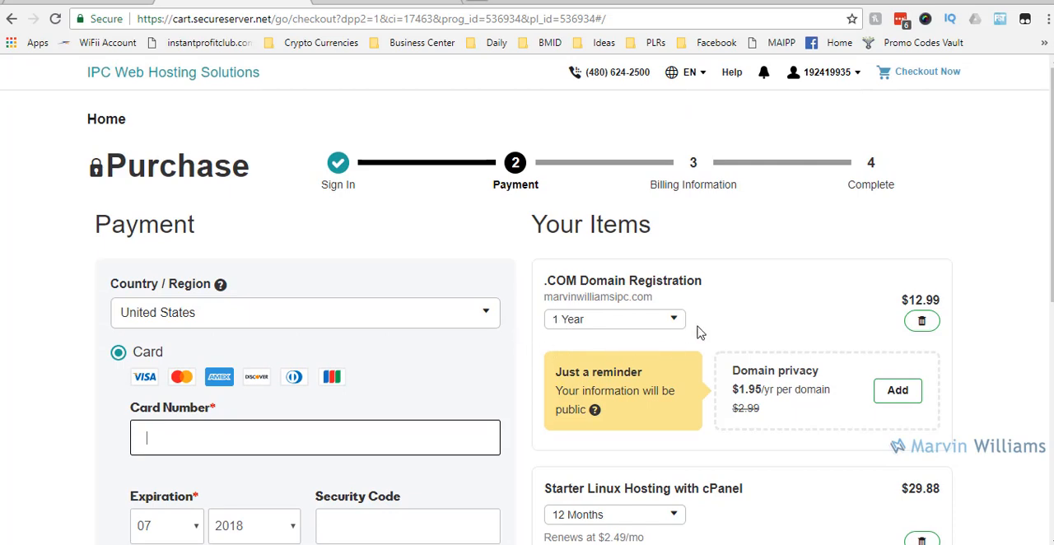
mouse_move(626, 326)
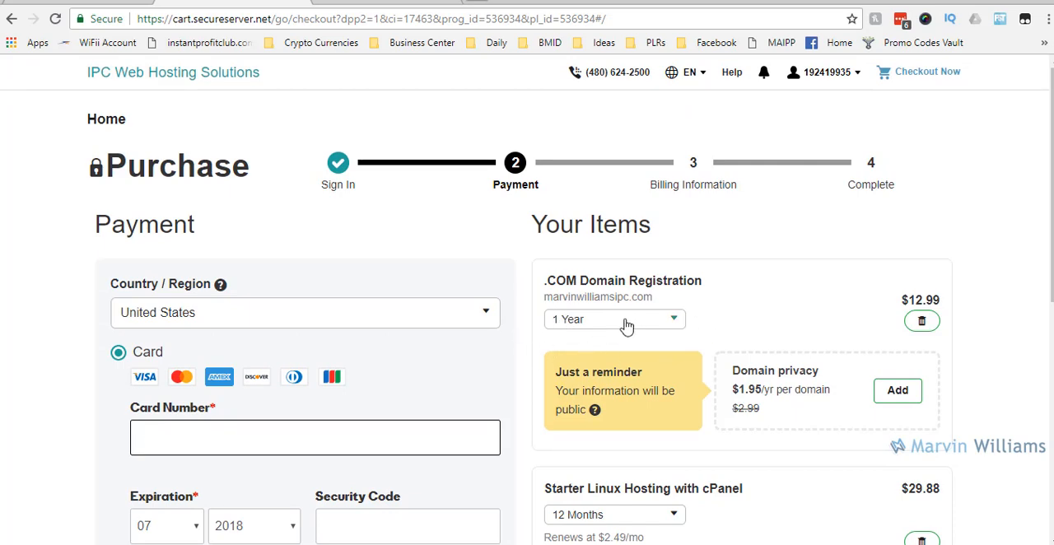
click(614, 320)
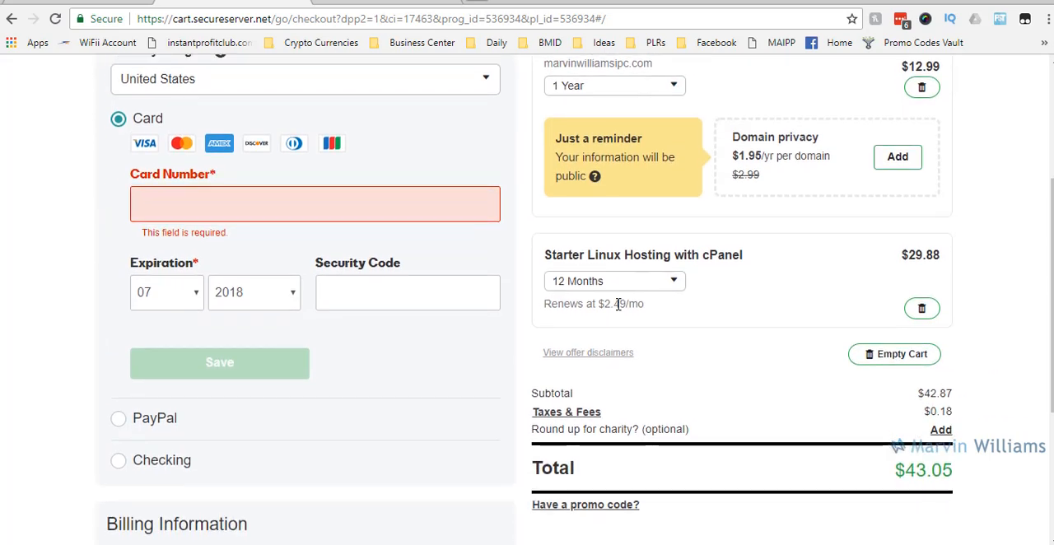
click(613, 280)
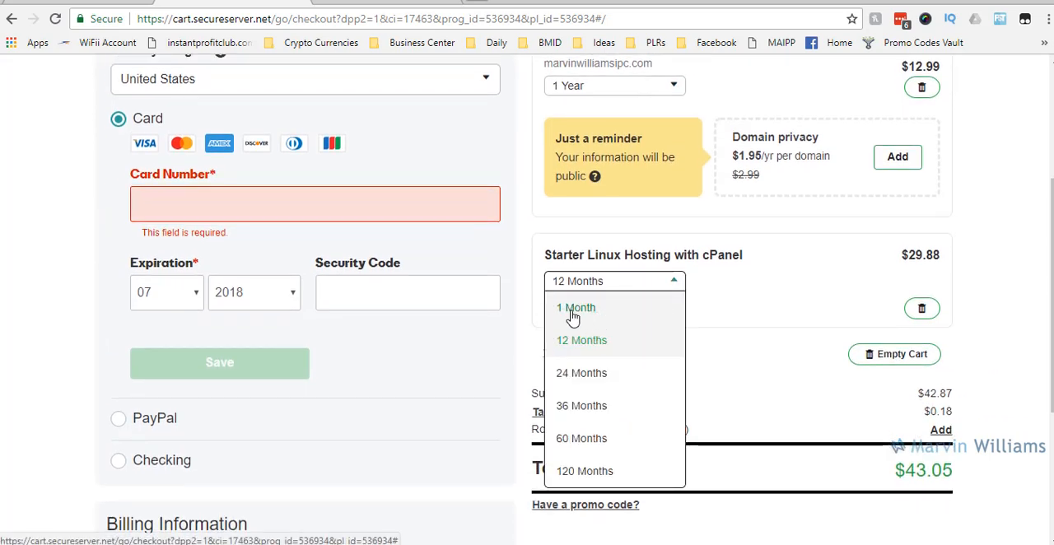
click(581, 339)
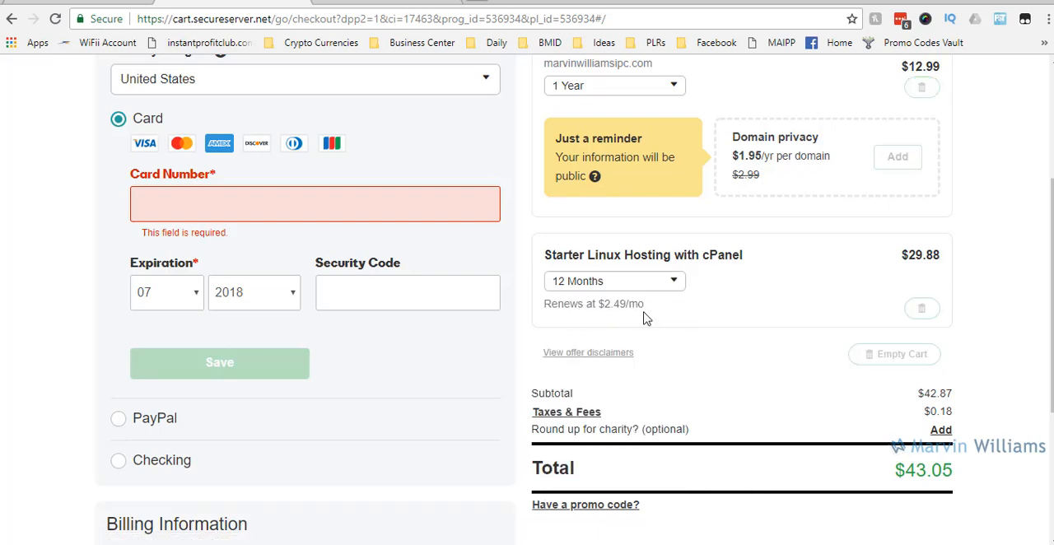
click(612, 280)
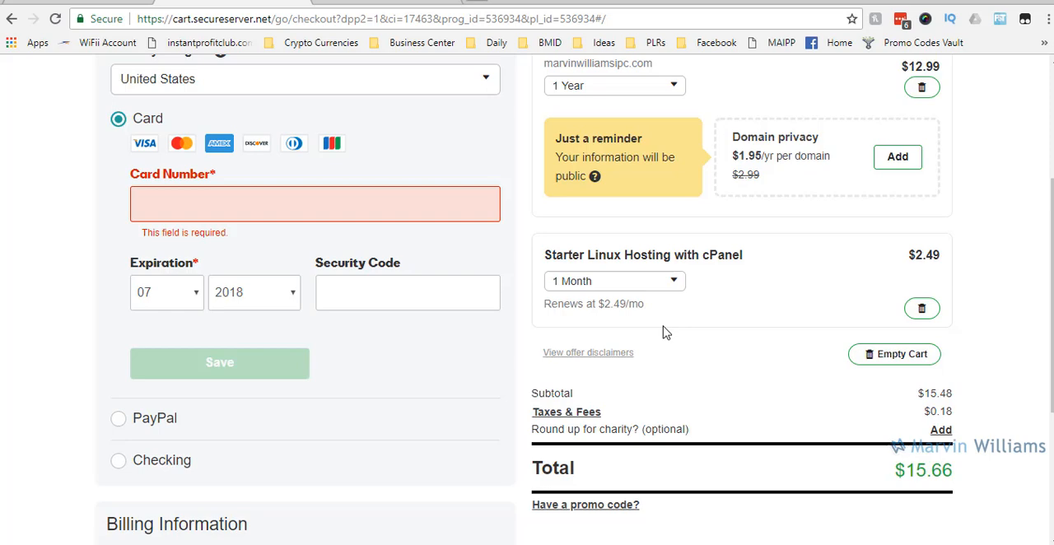
click(613, 280)
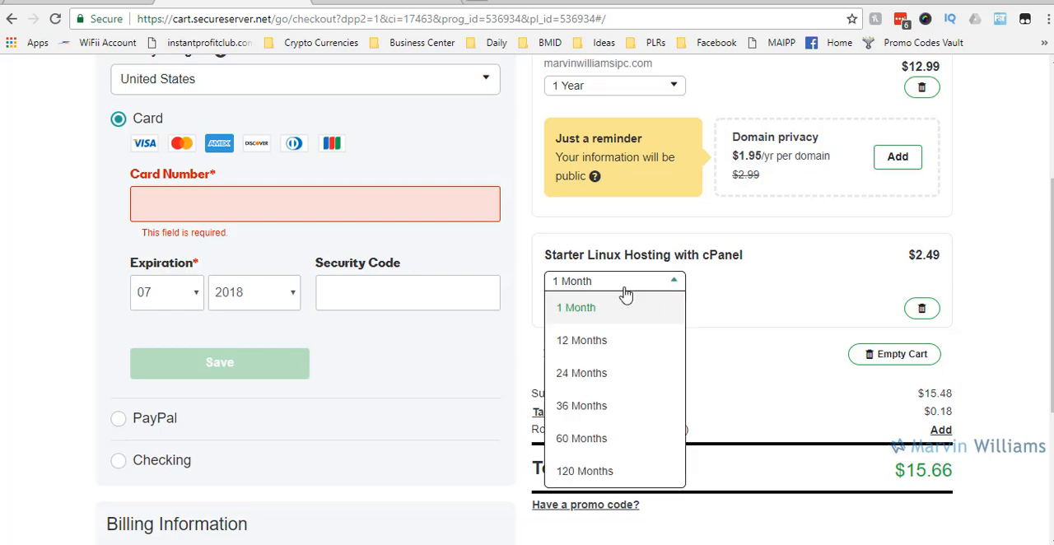
mouse_move(581, 339)
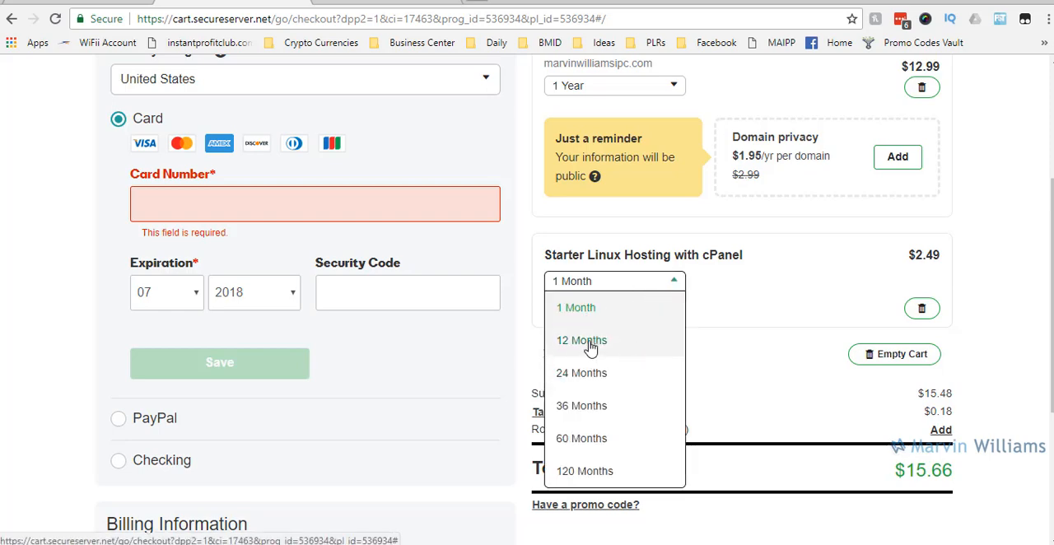
click(576, 306)
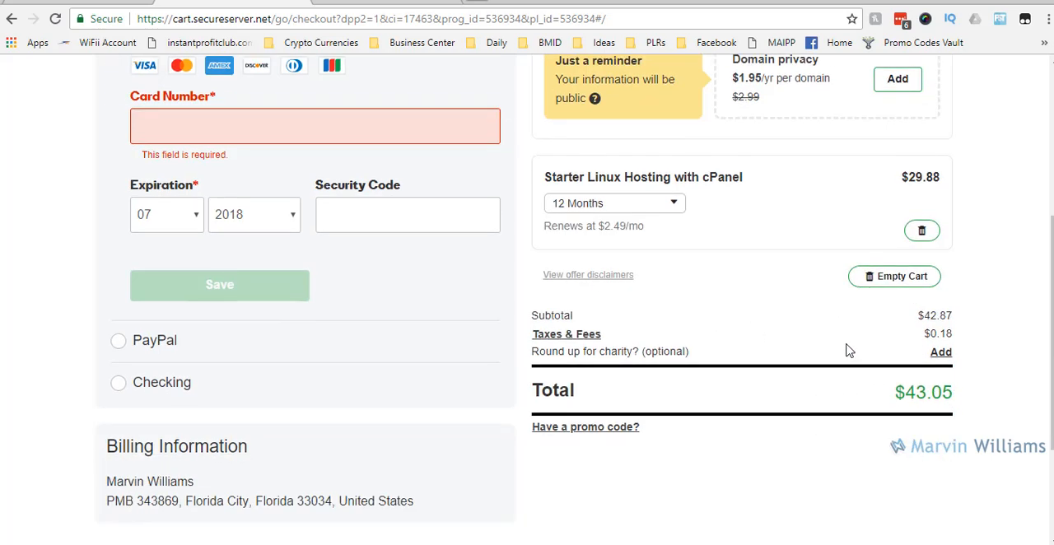
mouse_move(931, 396)
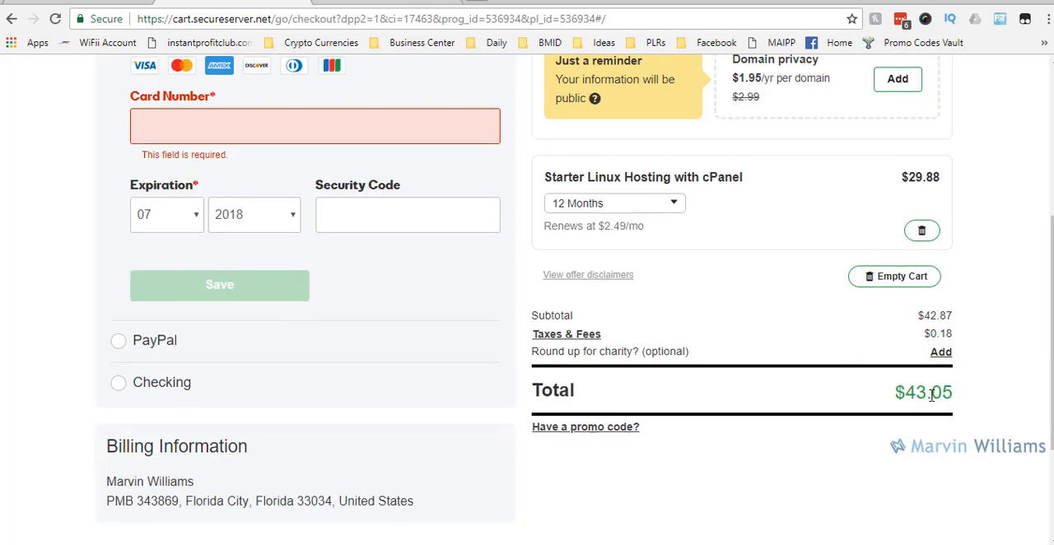
click(612, 204)
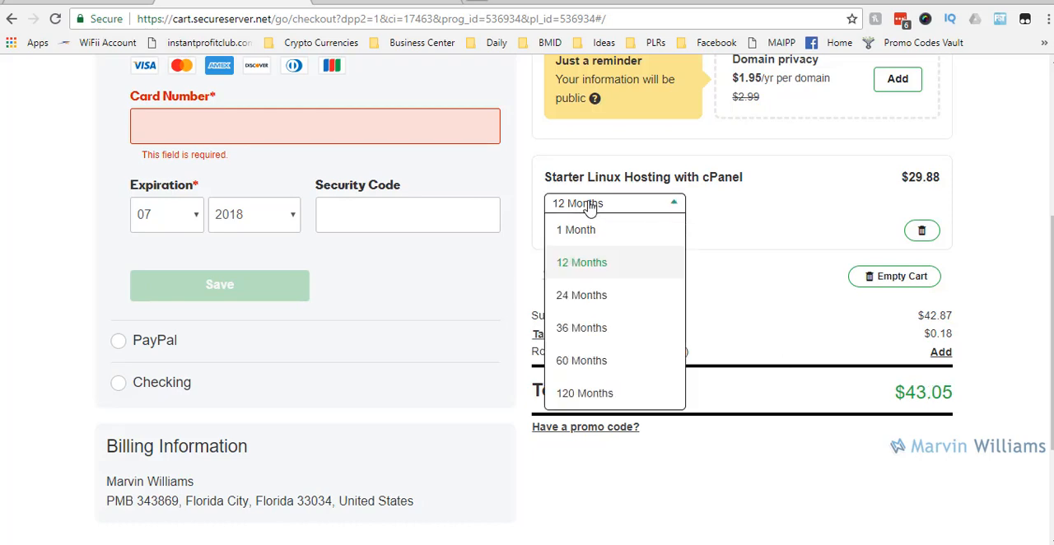
click(581, 261)
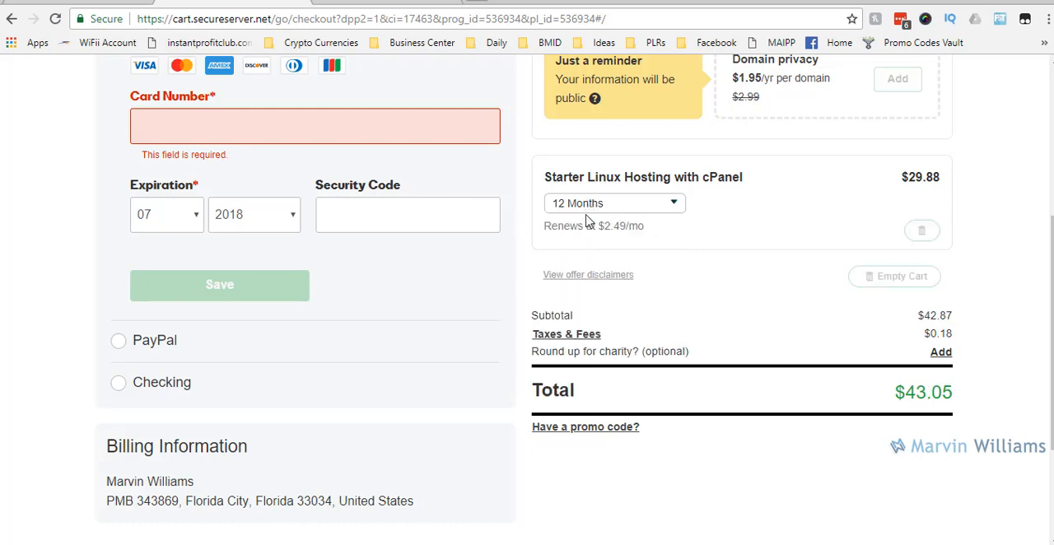
click(613, 203)
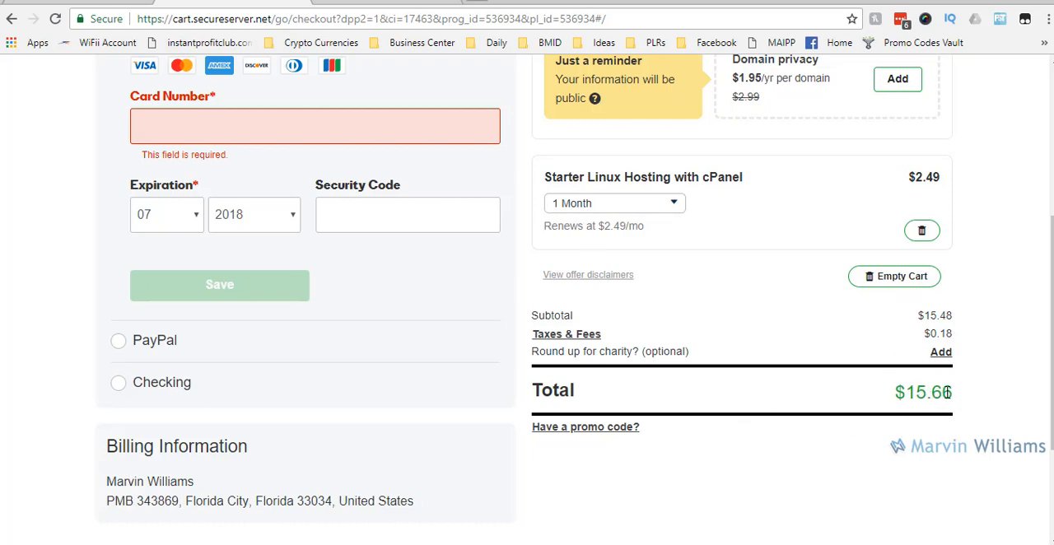
scroll(up, 3)
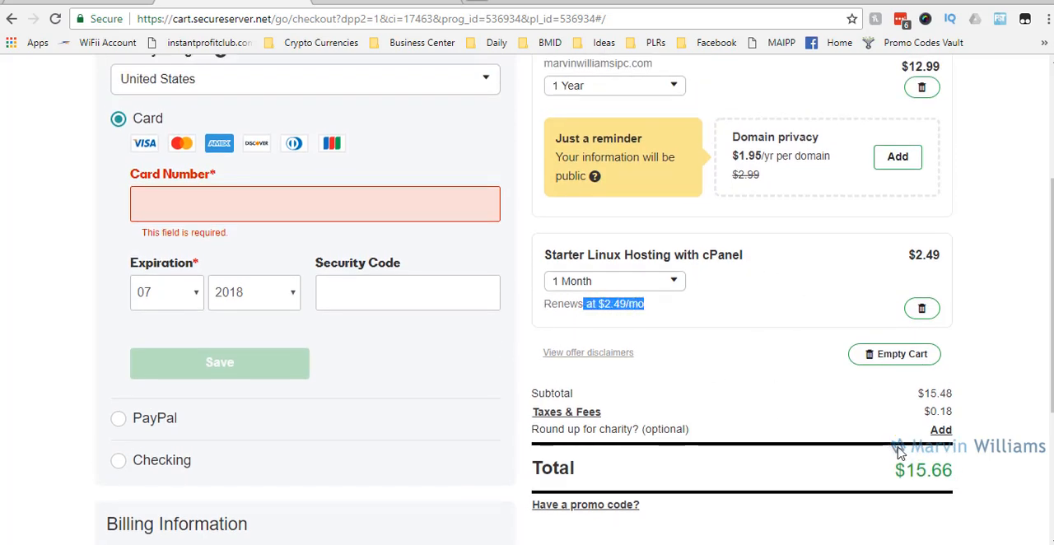
mouse_move(613, 352)
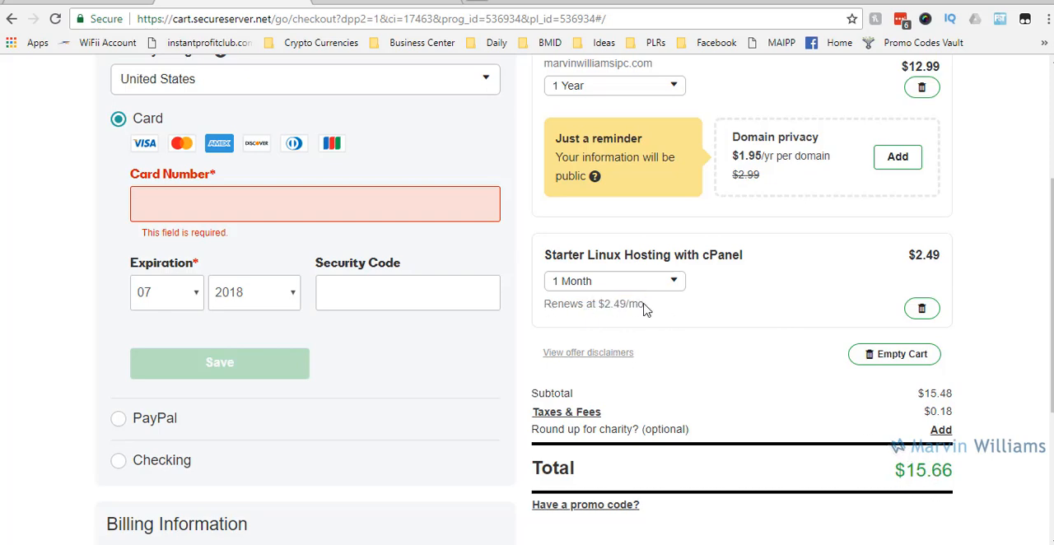
mouse_move(642, 303)
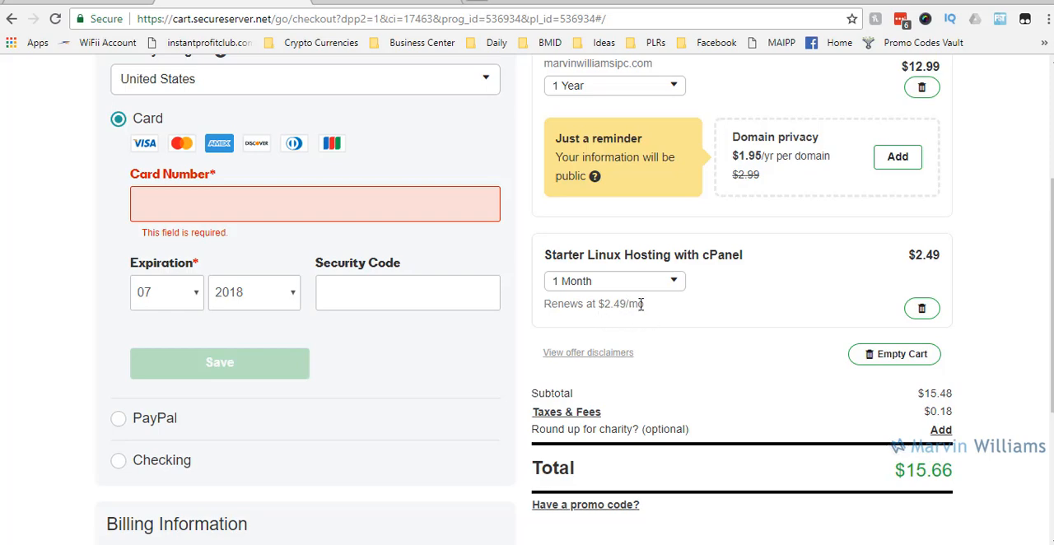
mouse_move(614, 326)
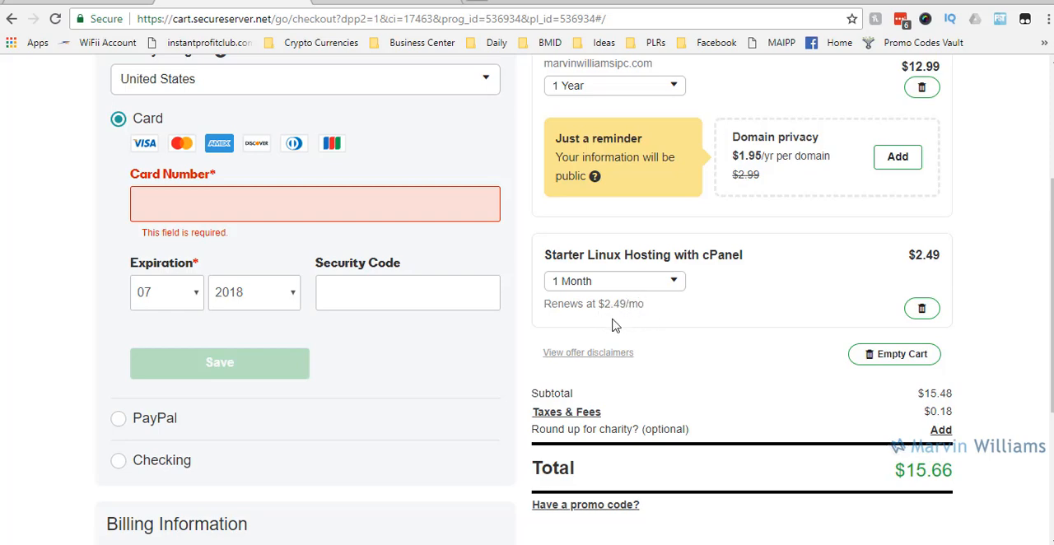
scroll(down, 3)
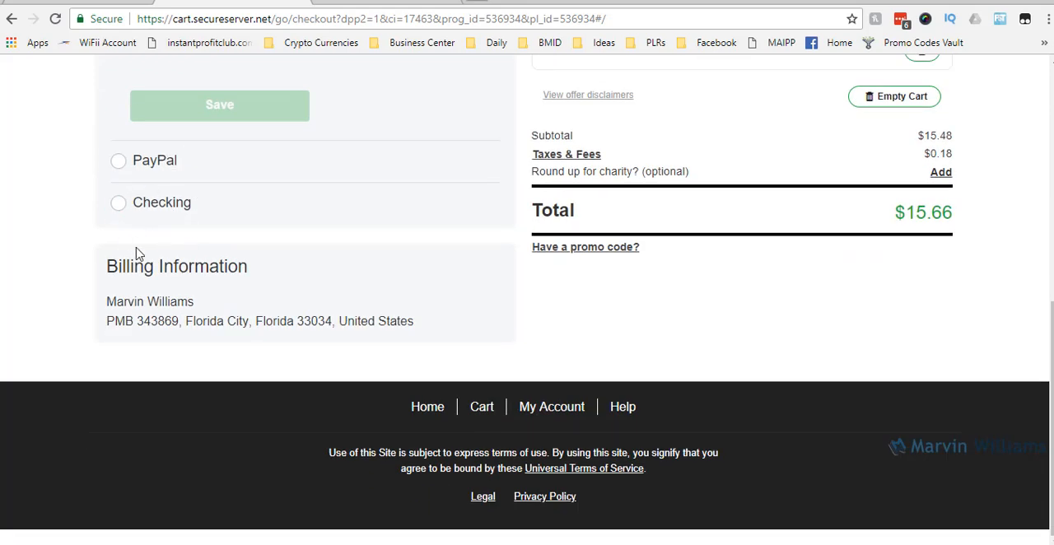
mouse_move(437, 343)
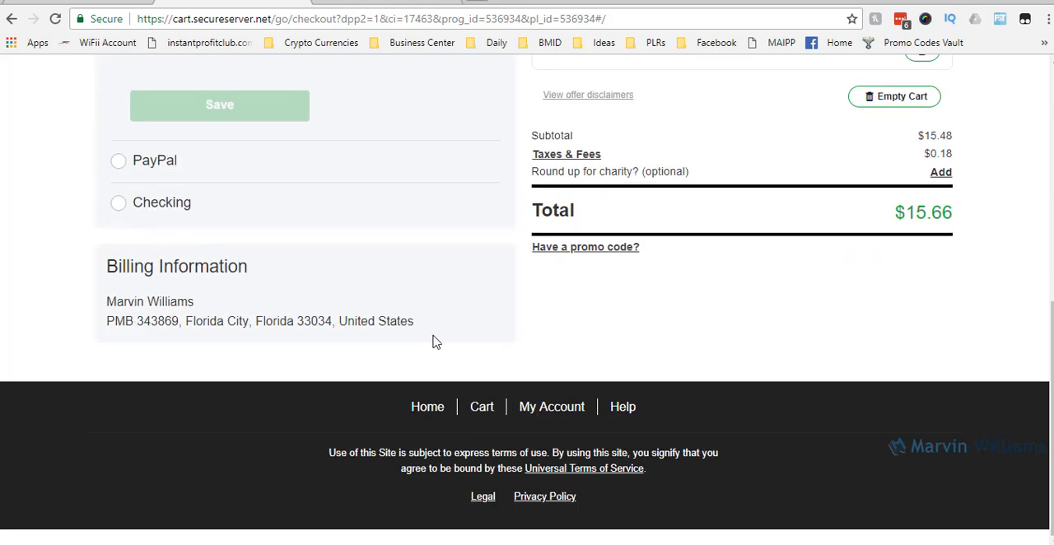
scroll(up, 3)
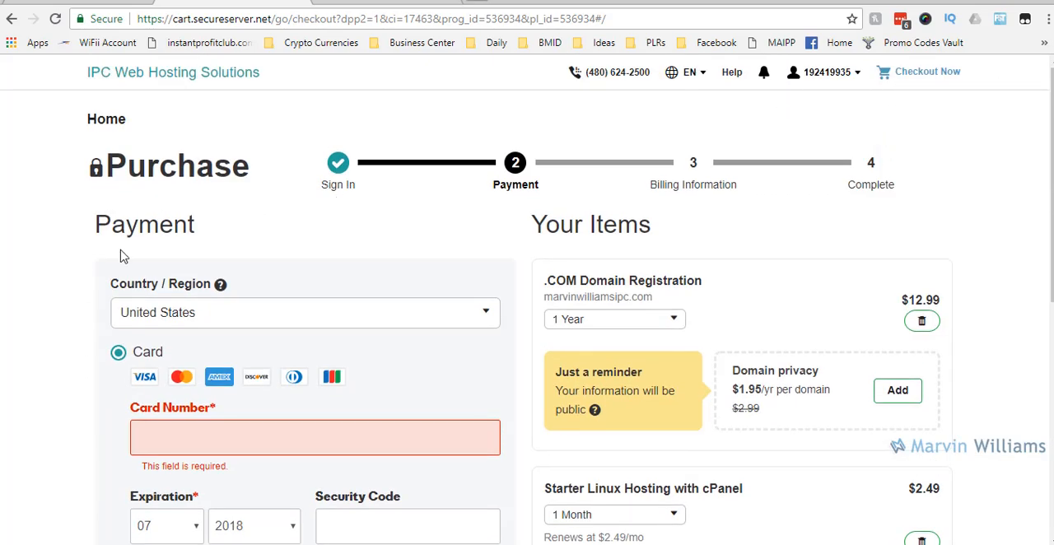
scroll(down, 3)
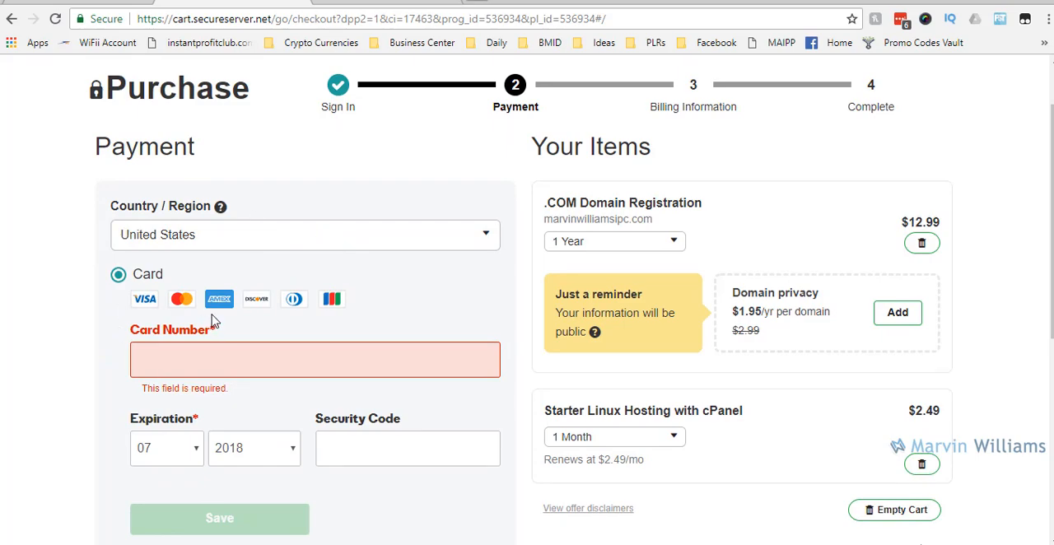
scroll(down, 3)
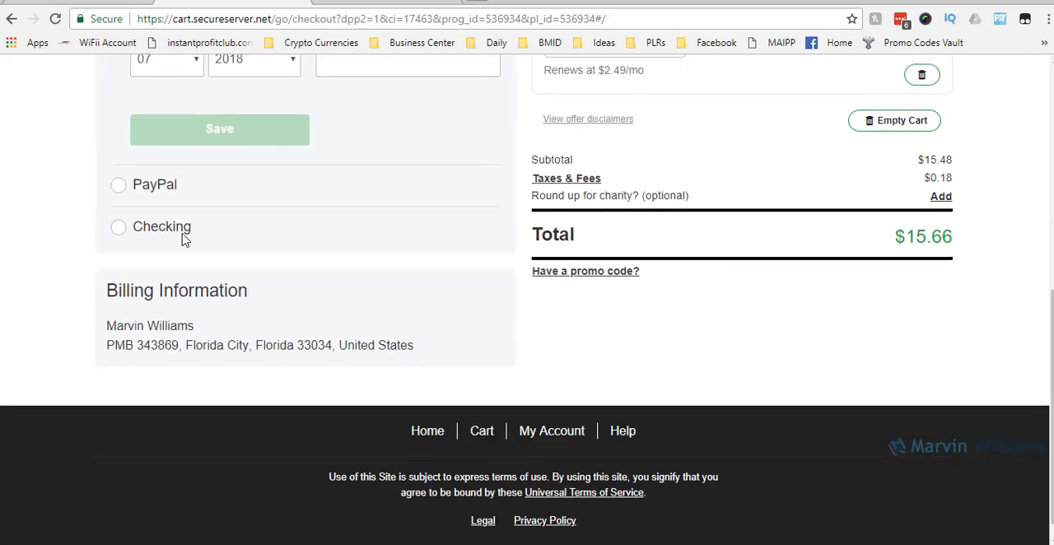
scroll(up, 3)
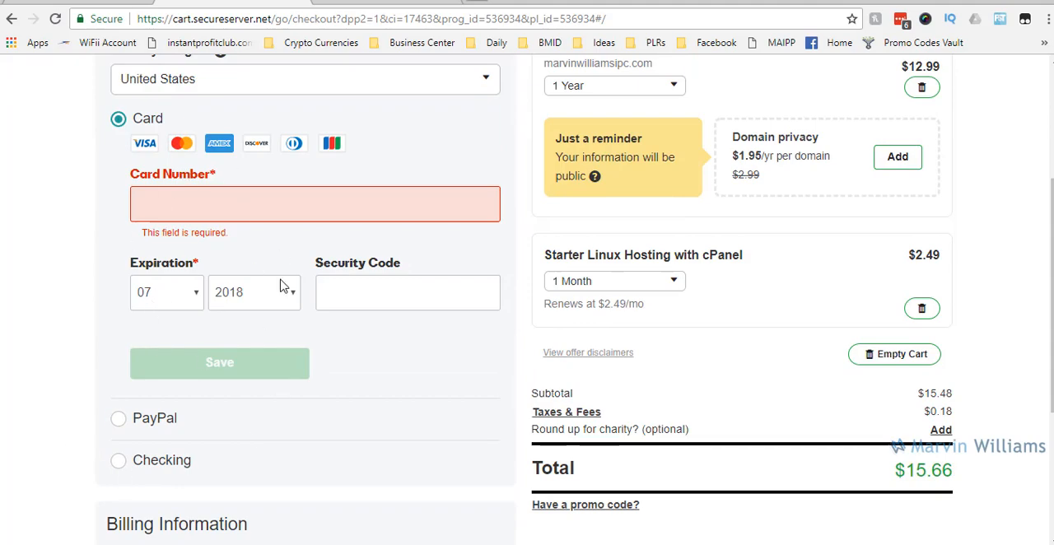
scroll(down, 3)
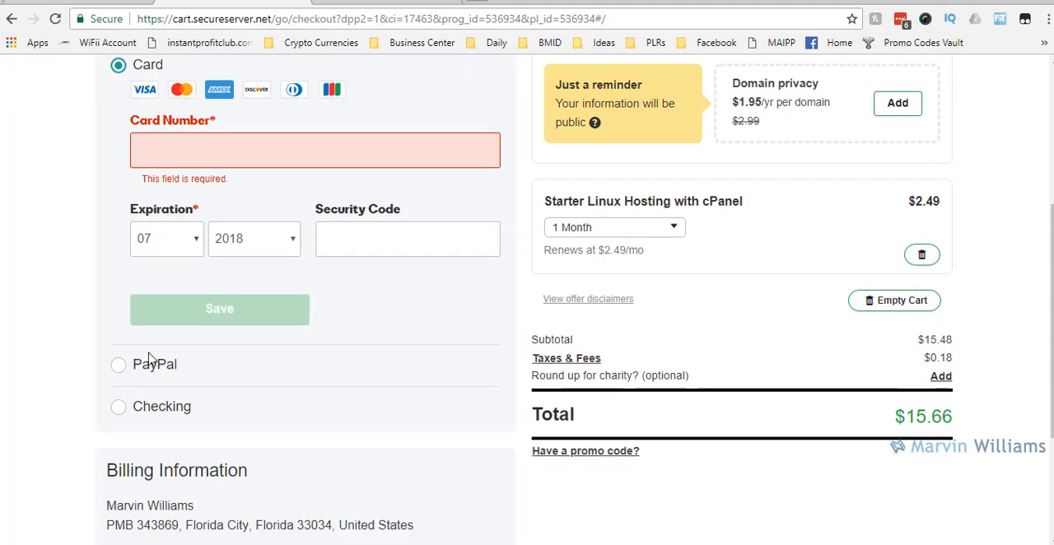
scroll(down, 3)
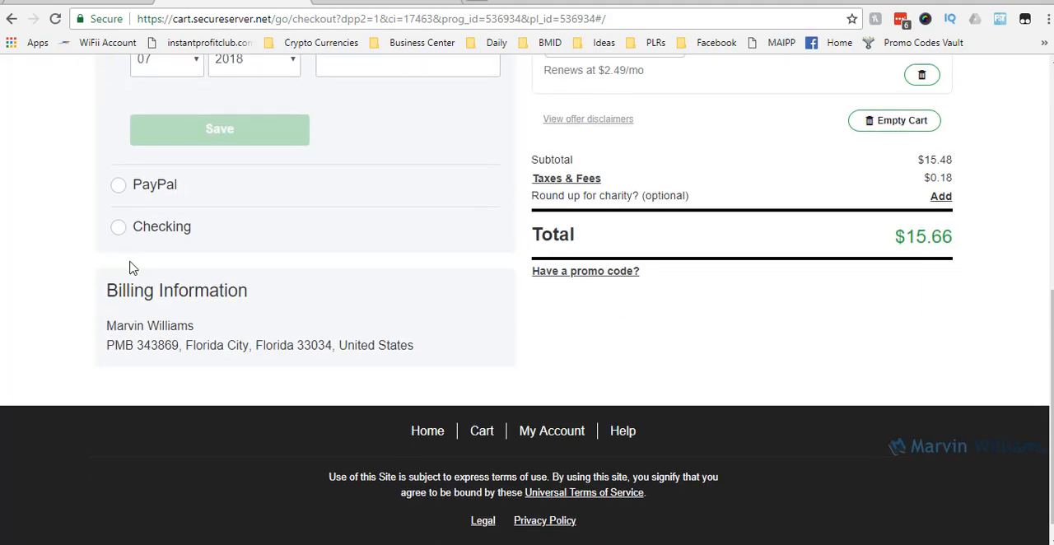
scroll(up, 3)
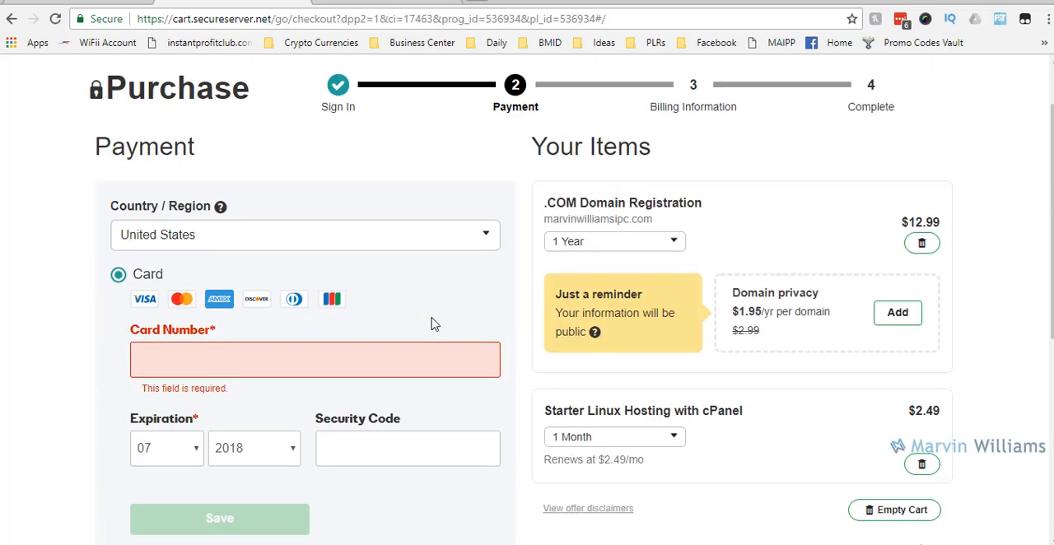
mouse_move(665, 336)
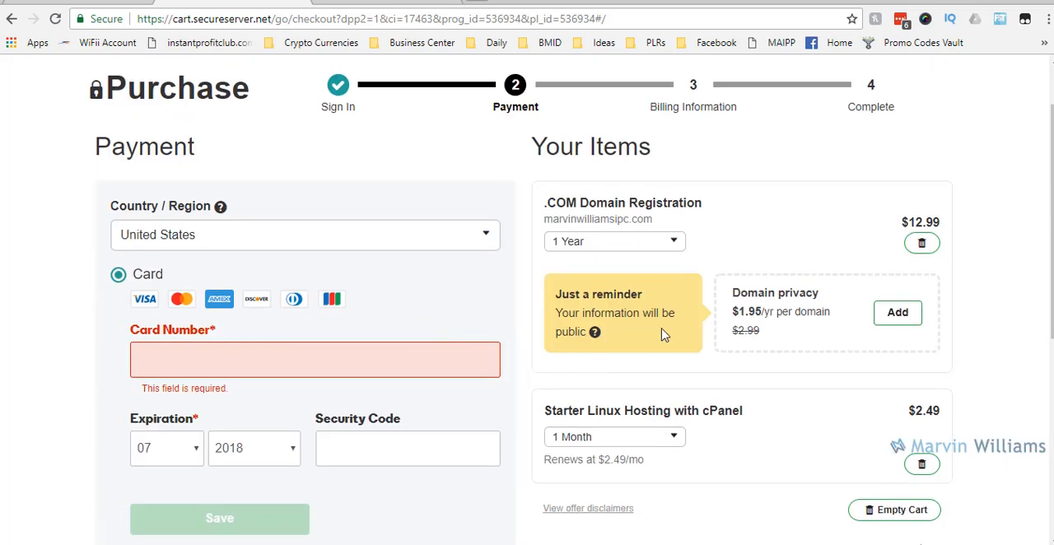
mouse_move(590, 310)
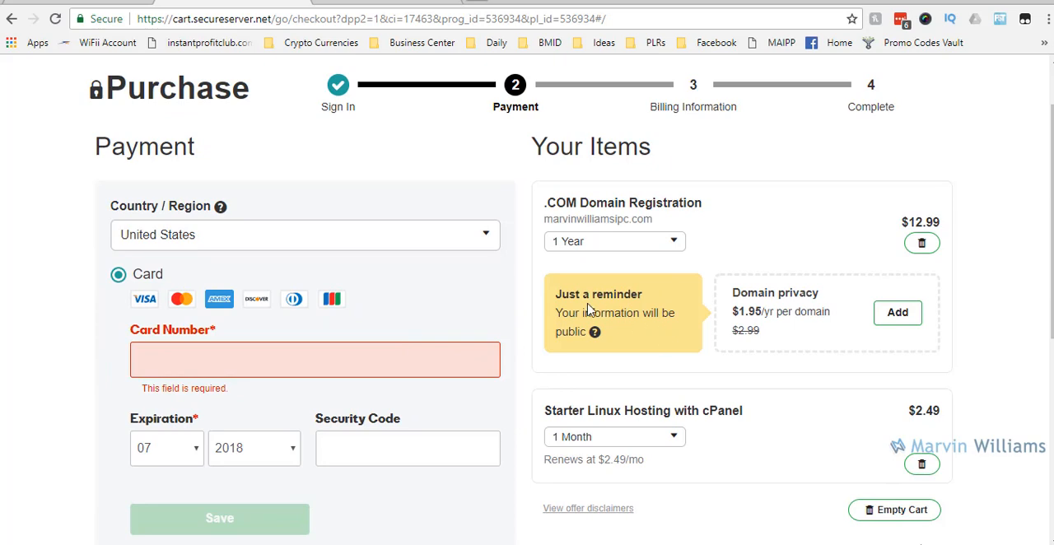
scroll(up, 3)
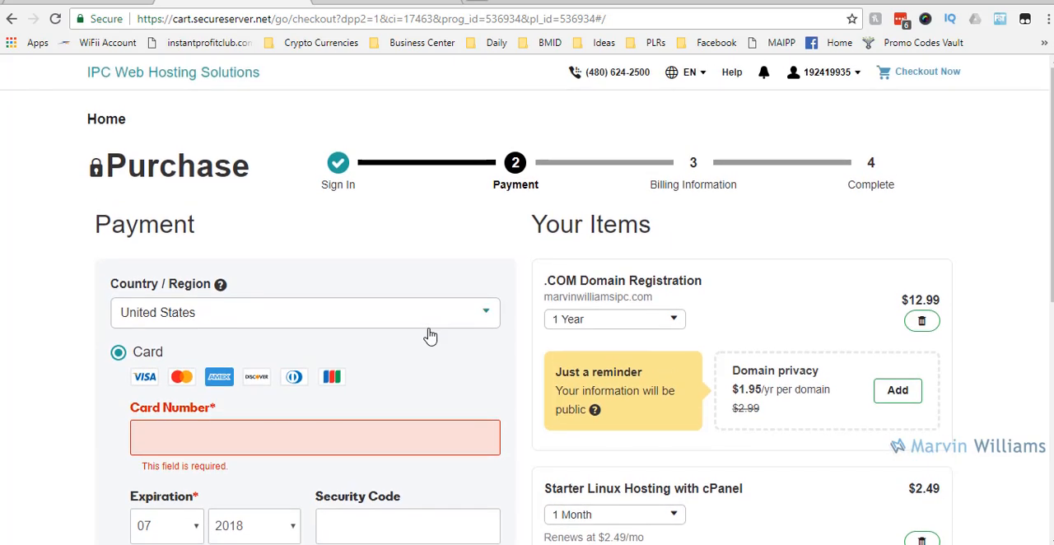
mouse_move(412, 262)
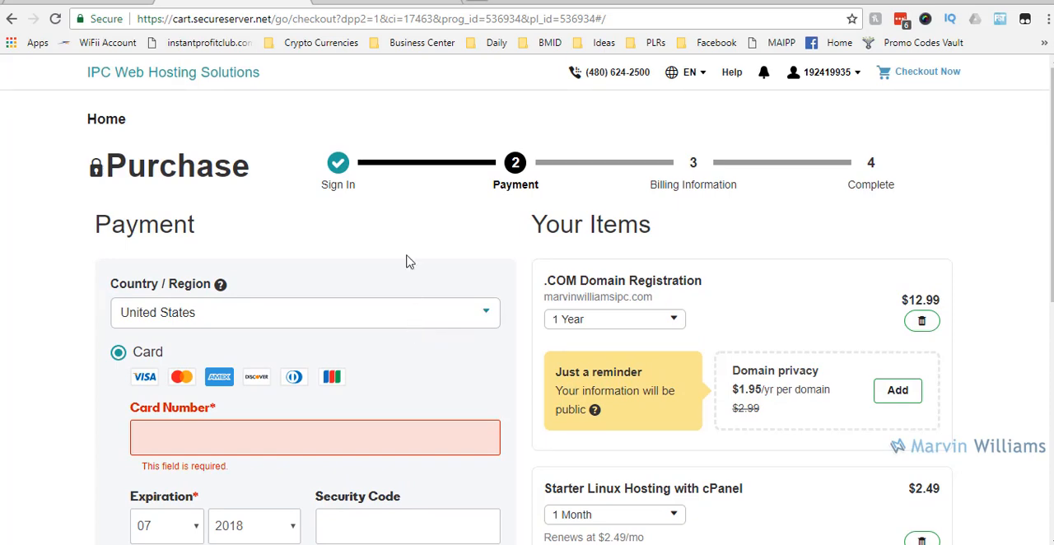
mouse_move(608, 73)
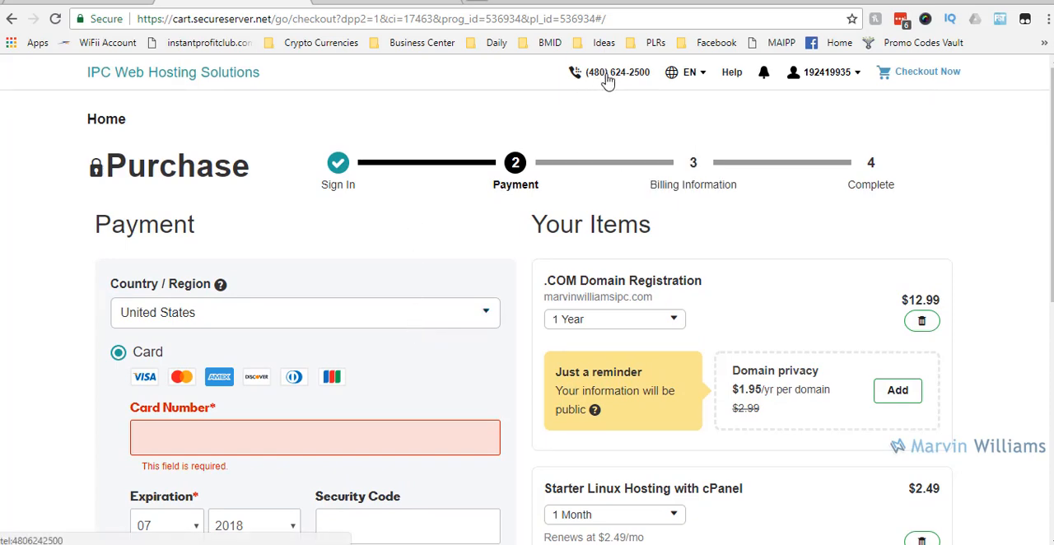
mouse_move(632, 363)
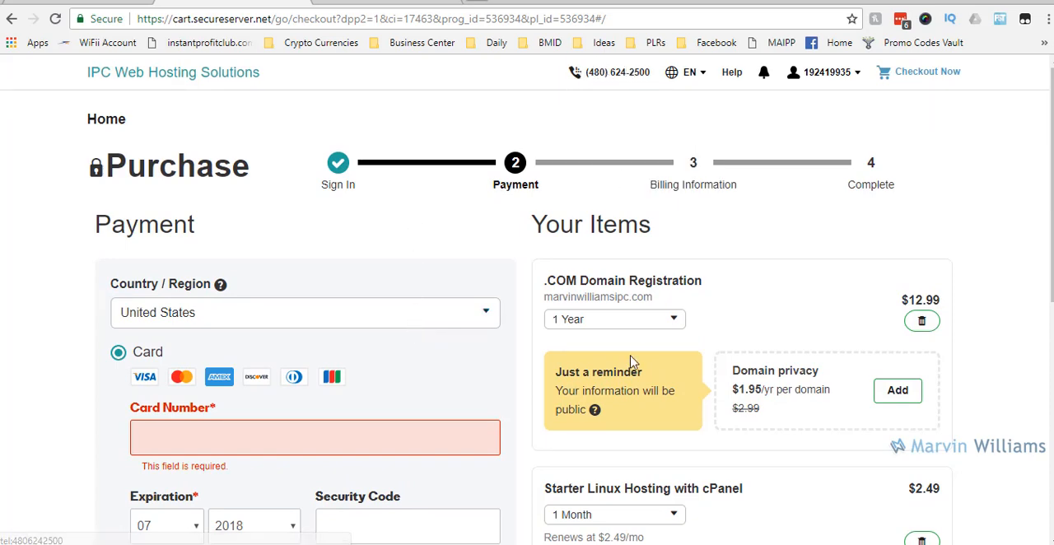
mouse_move(629, 393)
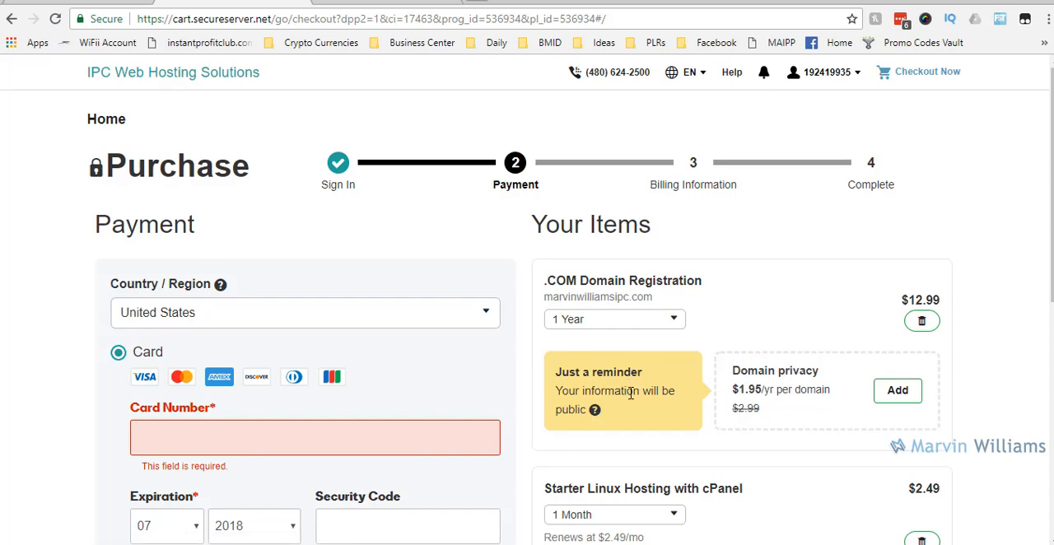
scroll(down, 3)
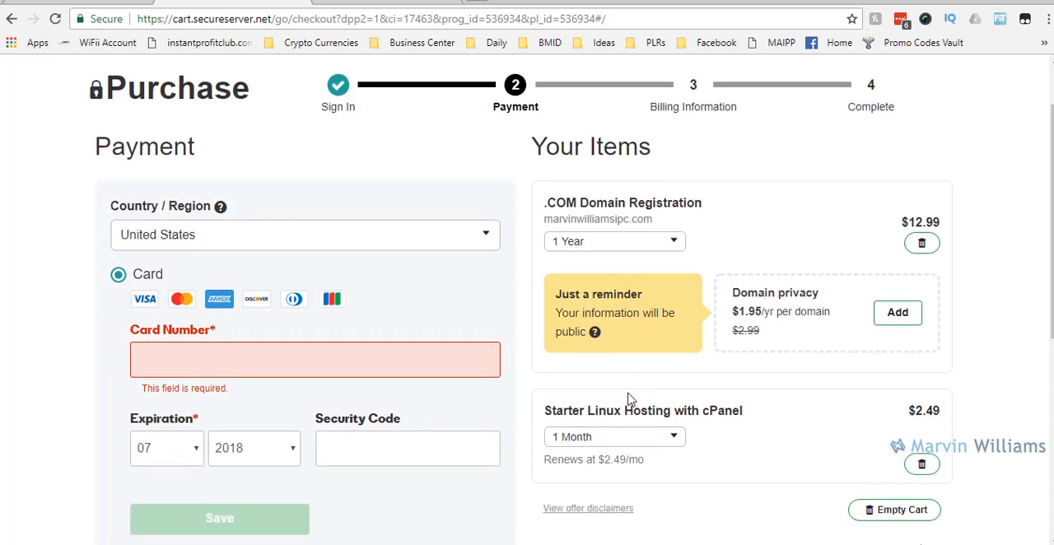
scroll(up, 3)
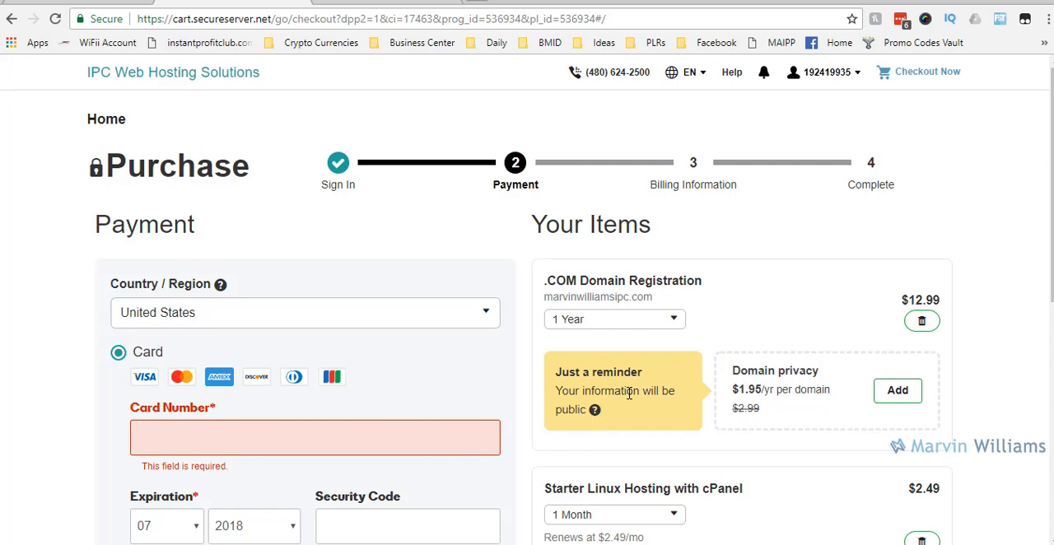